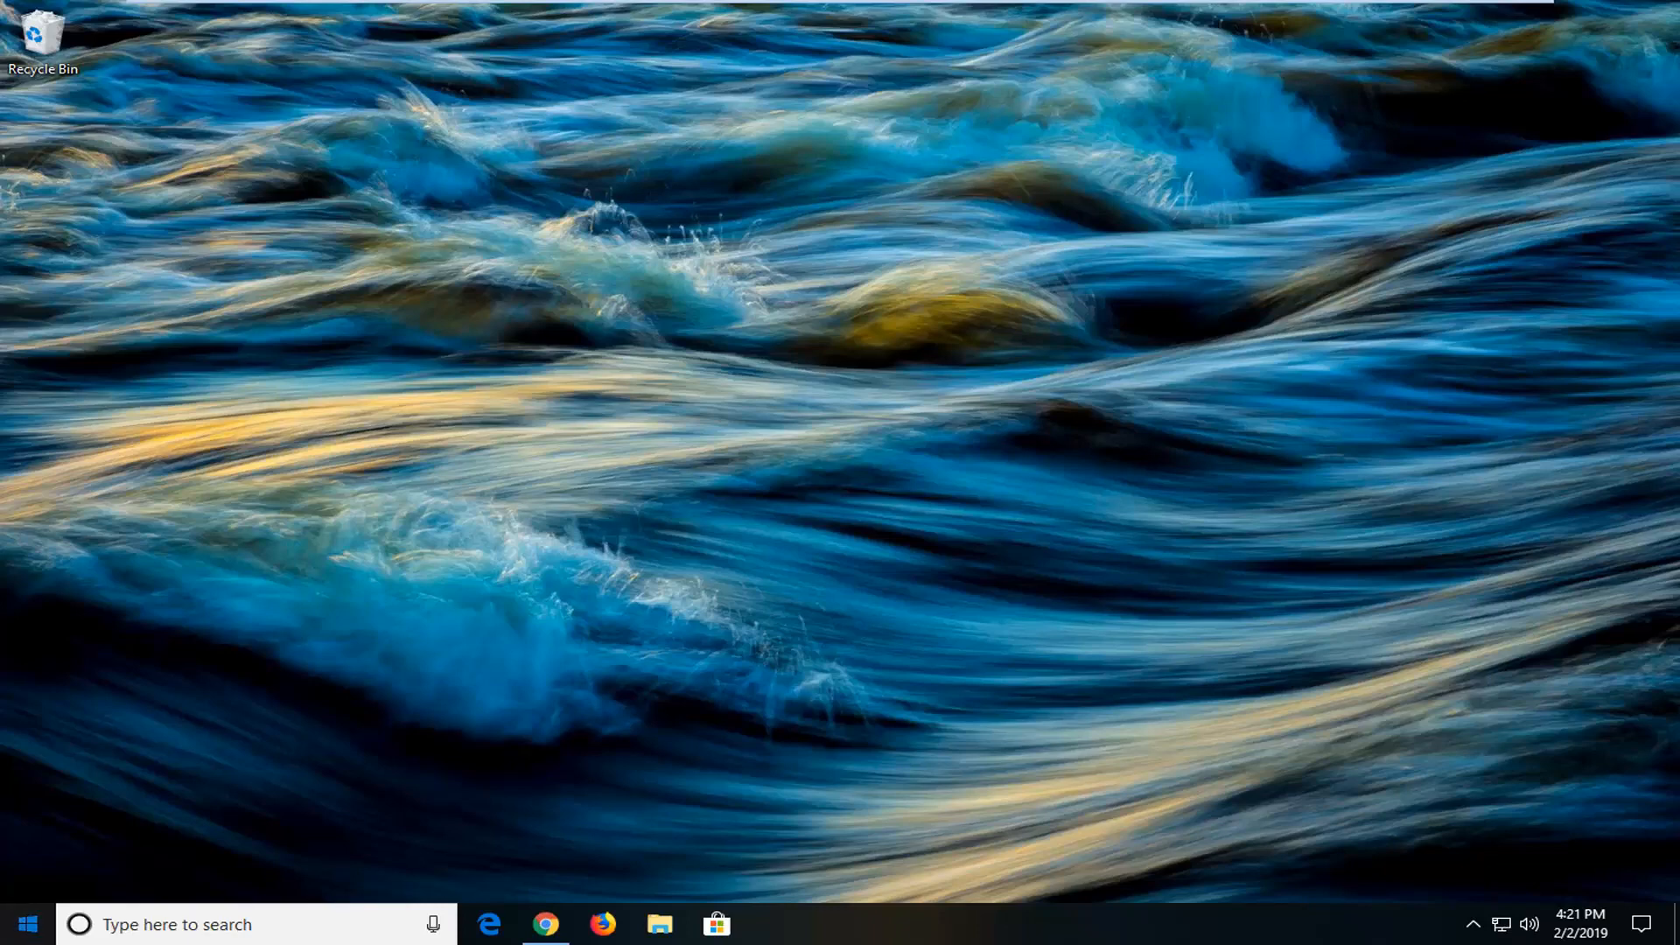
Step: Search the Start menu for 'network status' to reach the network status settings
{"action": "left_click", "coordinate": [26, 924]}
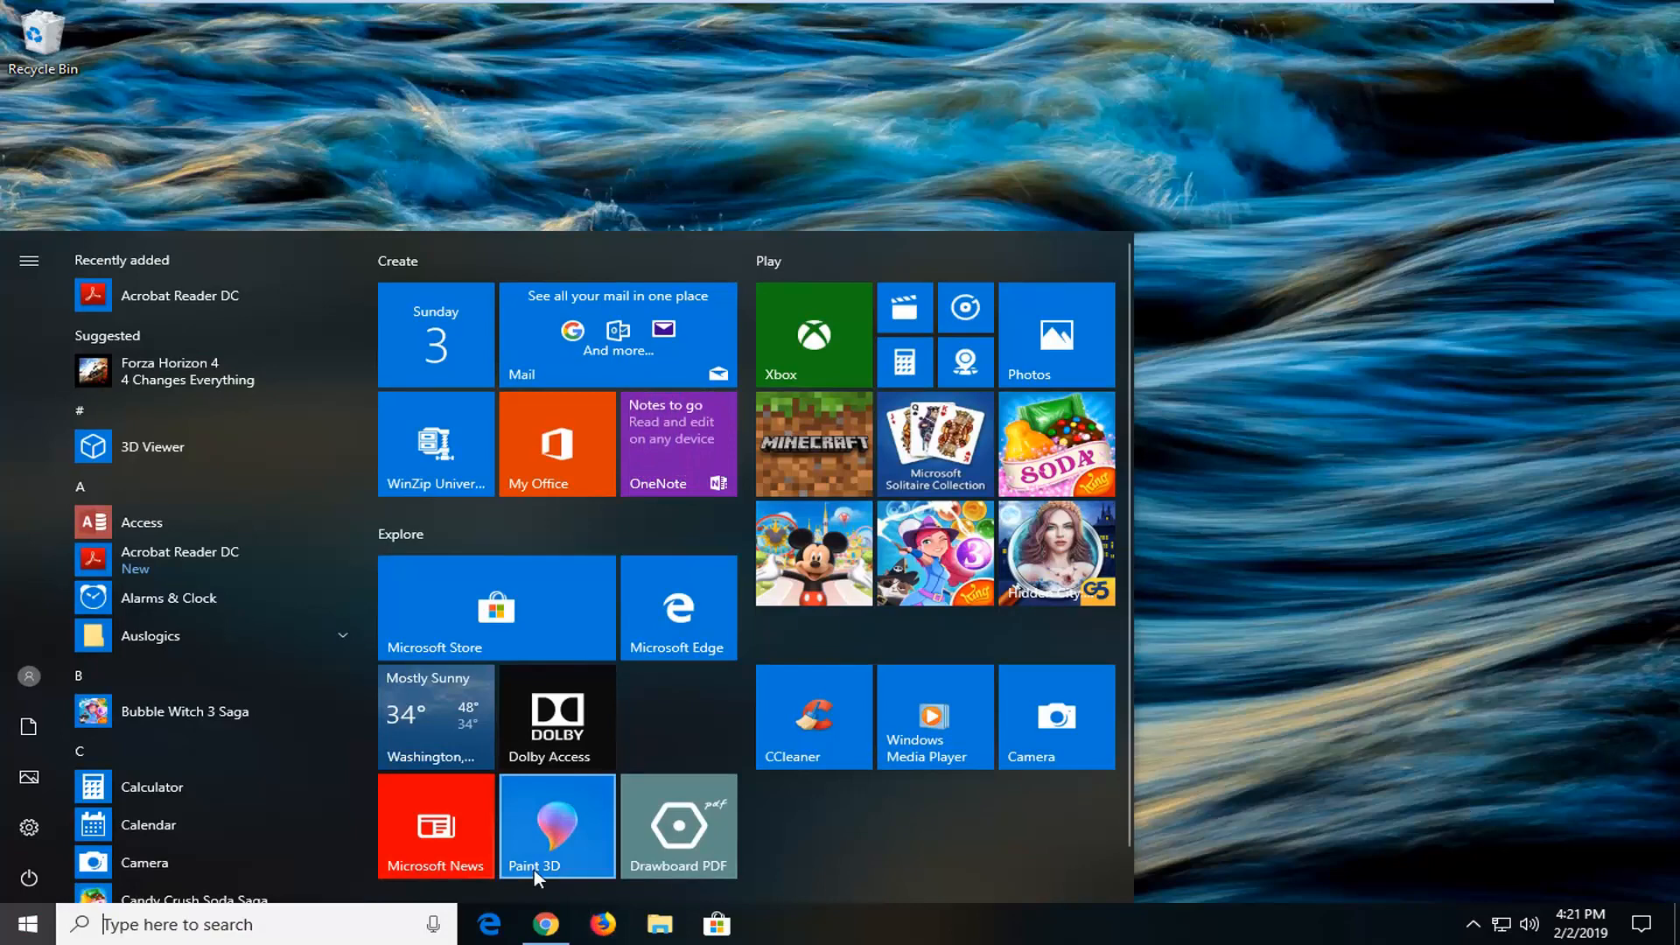
{"action": "type", "text": "network status"}
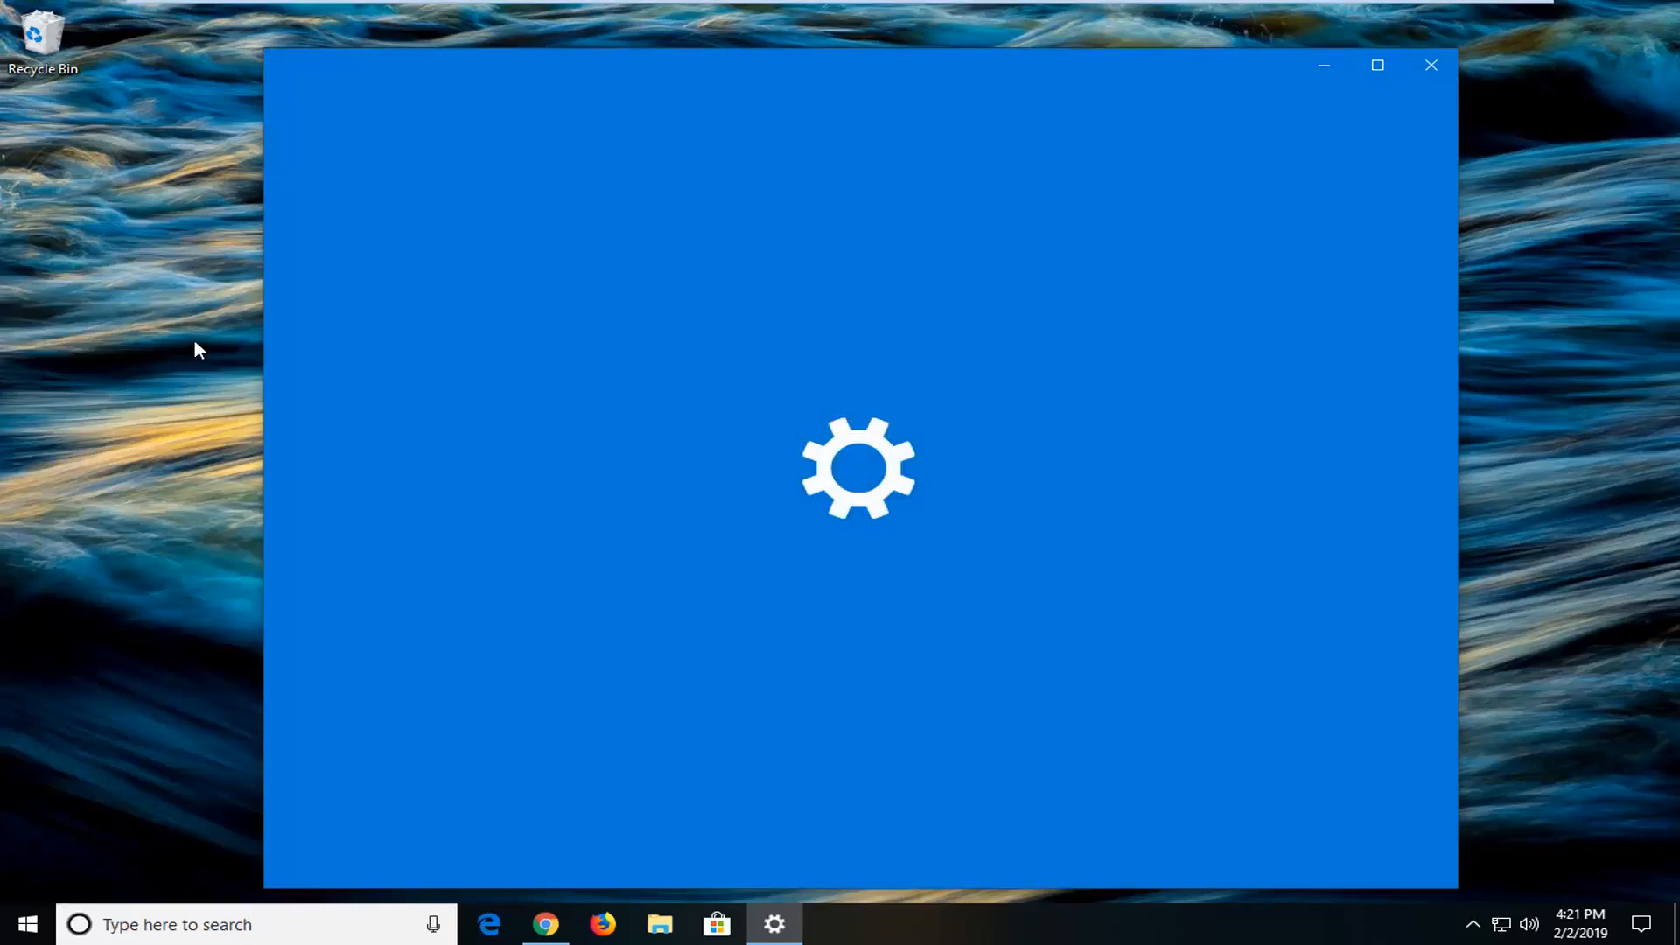
{"action": "mouse_move", "coordinate": [661, 168]}
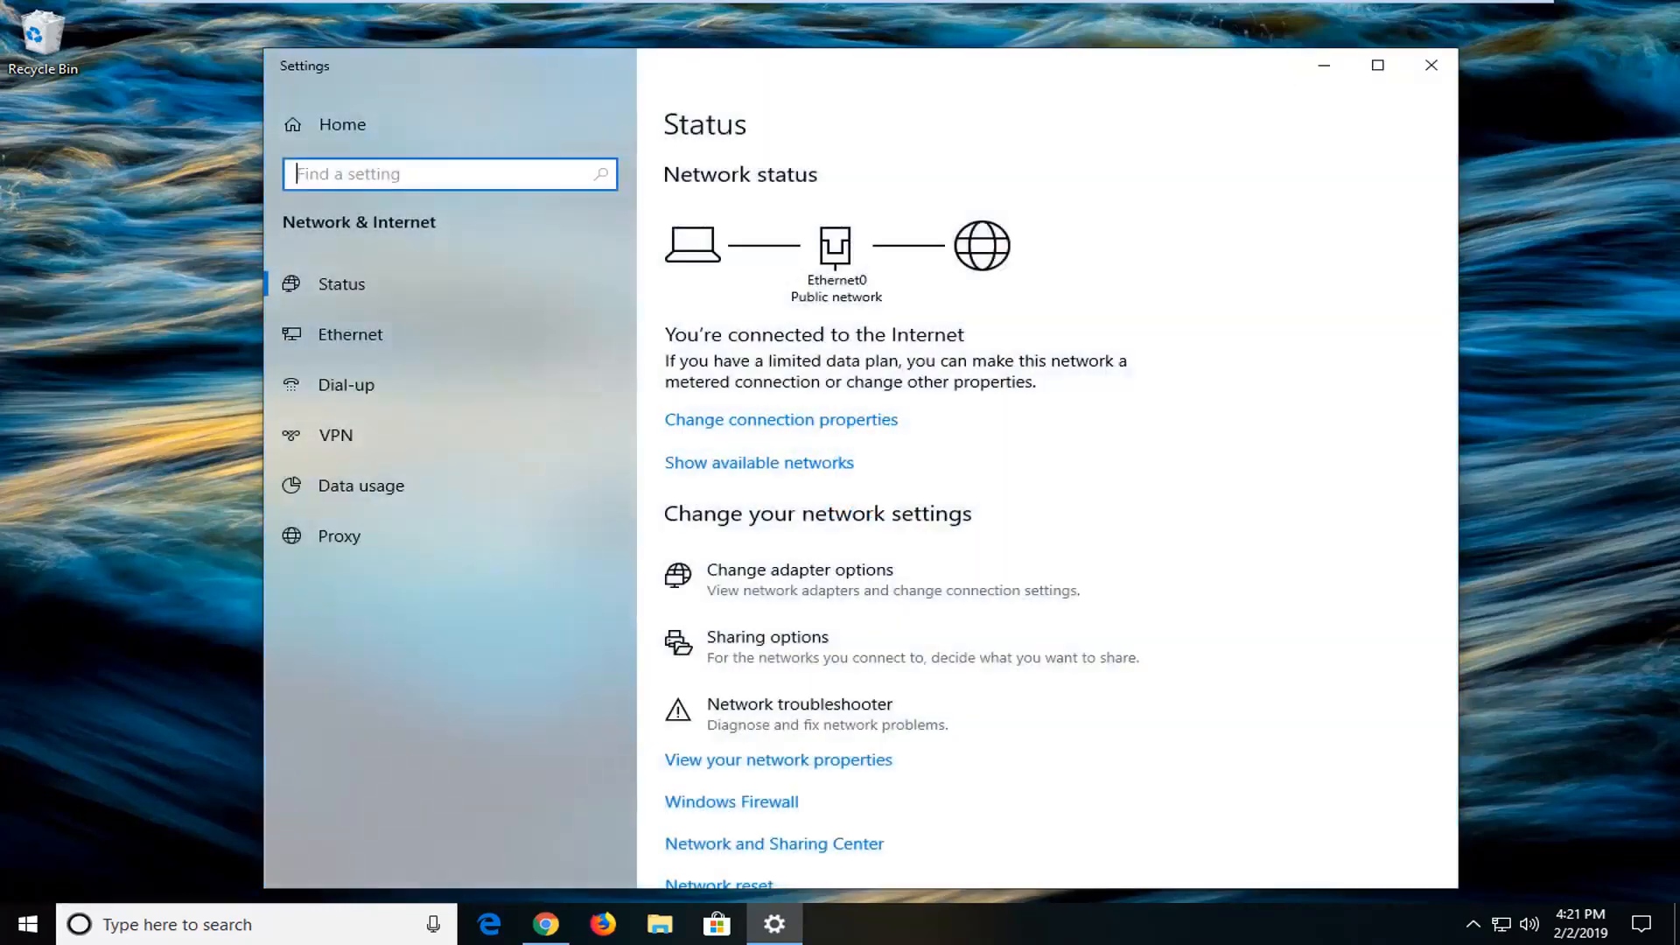
{"action": "mouse_move", "coordinate": [924, 561]}
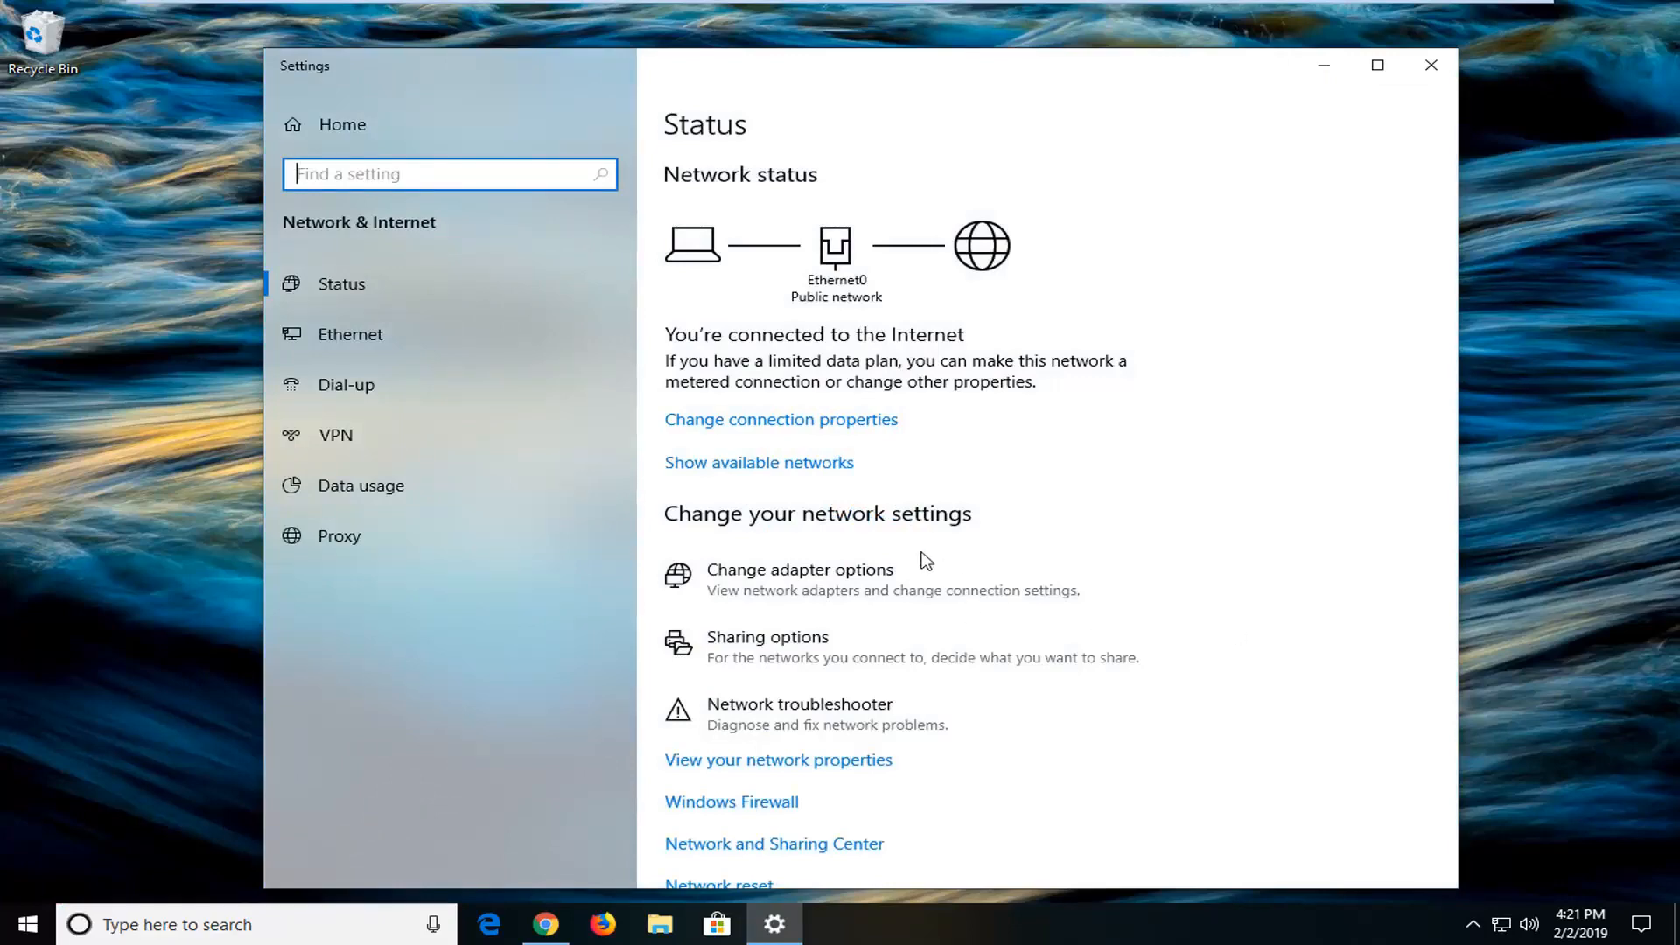
{"action": "mouse_move", "coordinate": [817, 590]}
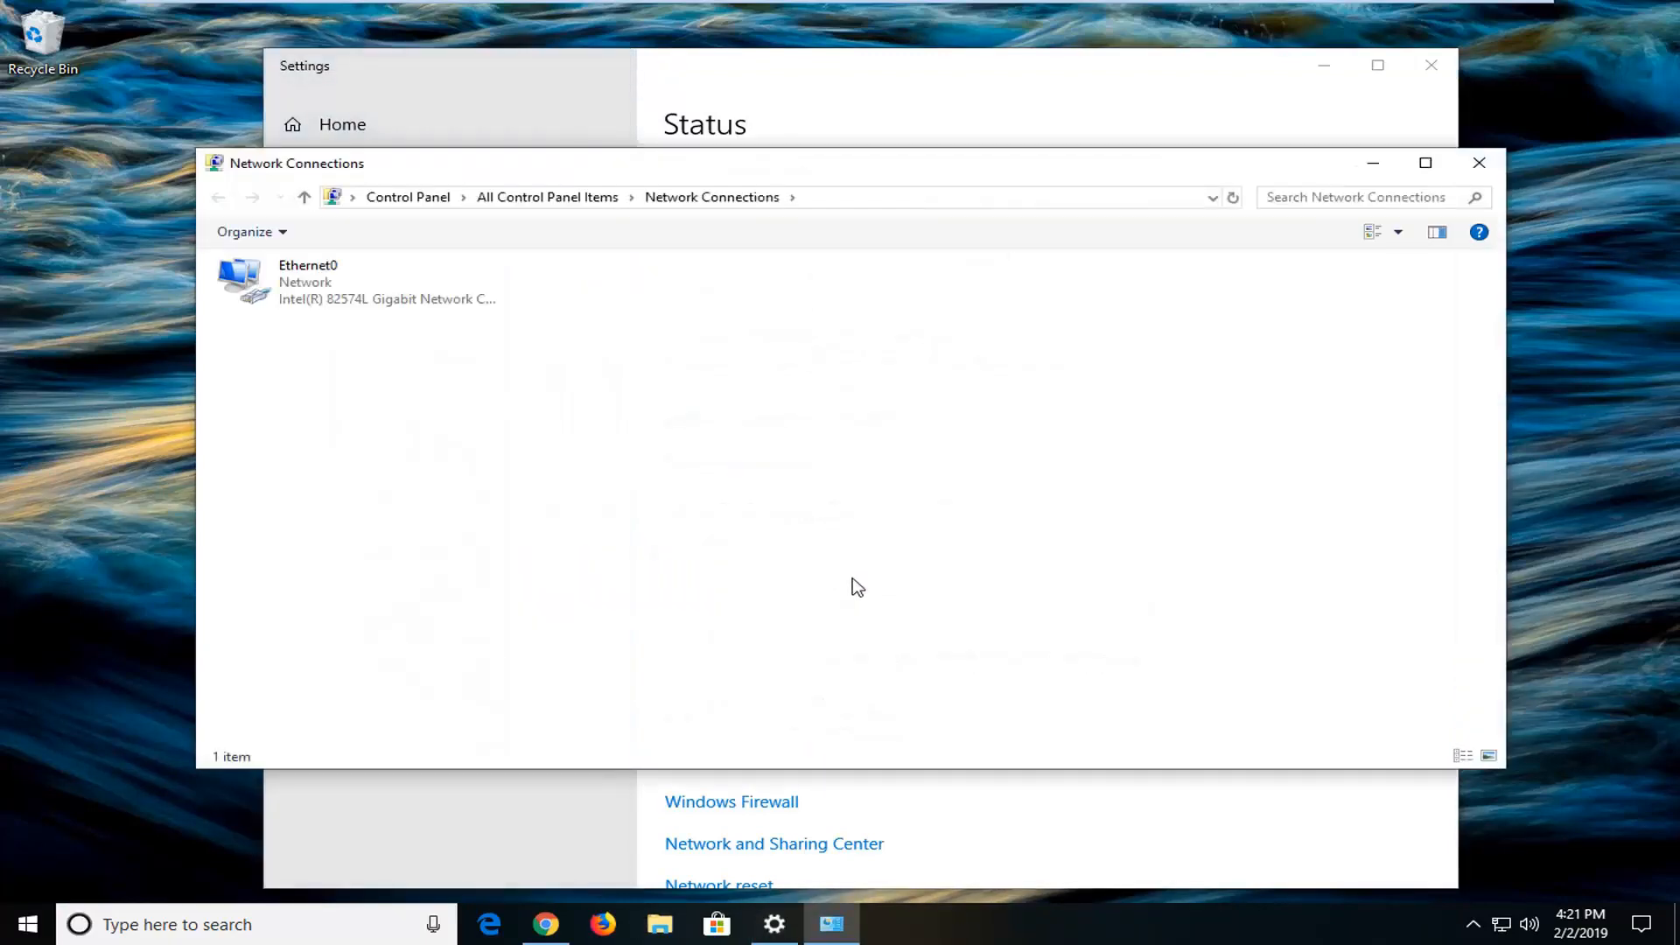
{"action": "mouse_move", "coordinate": [268, 313]}
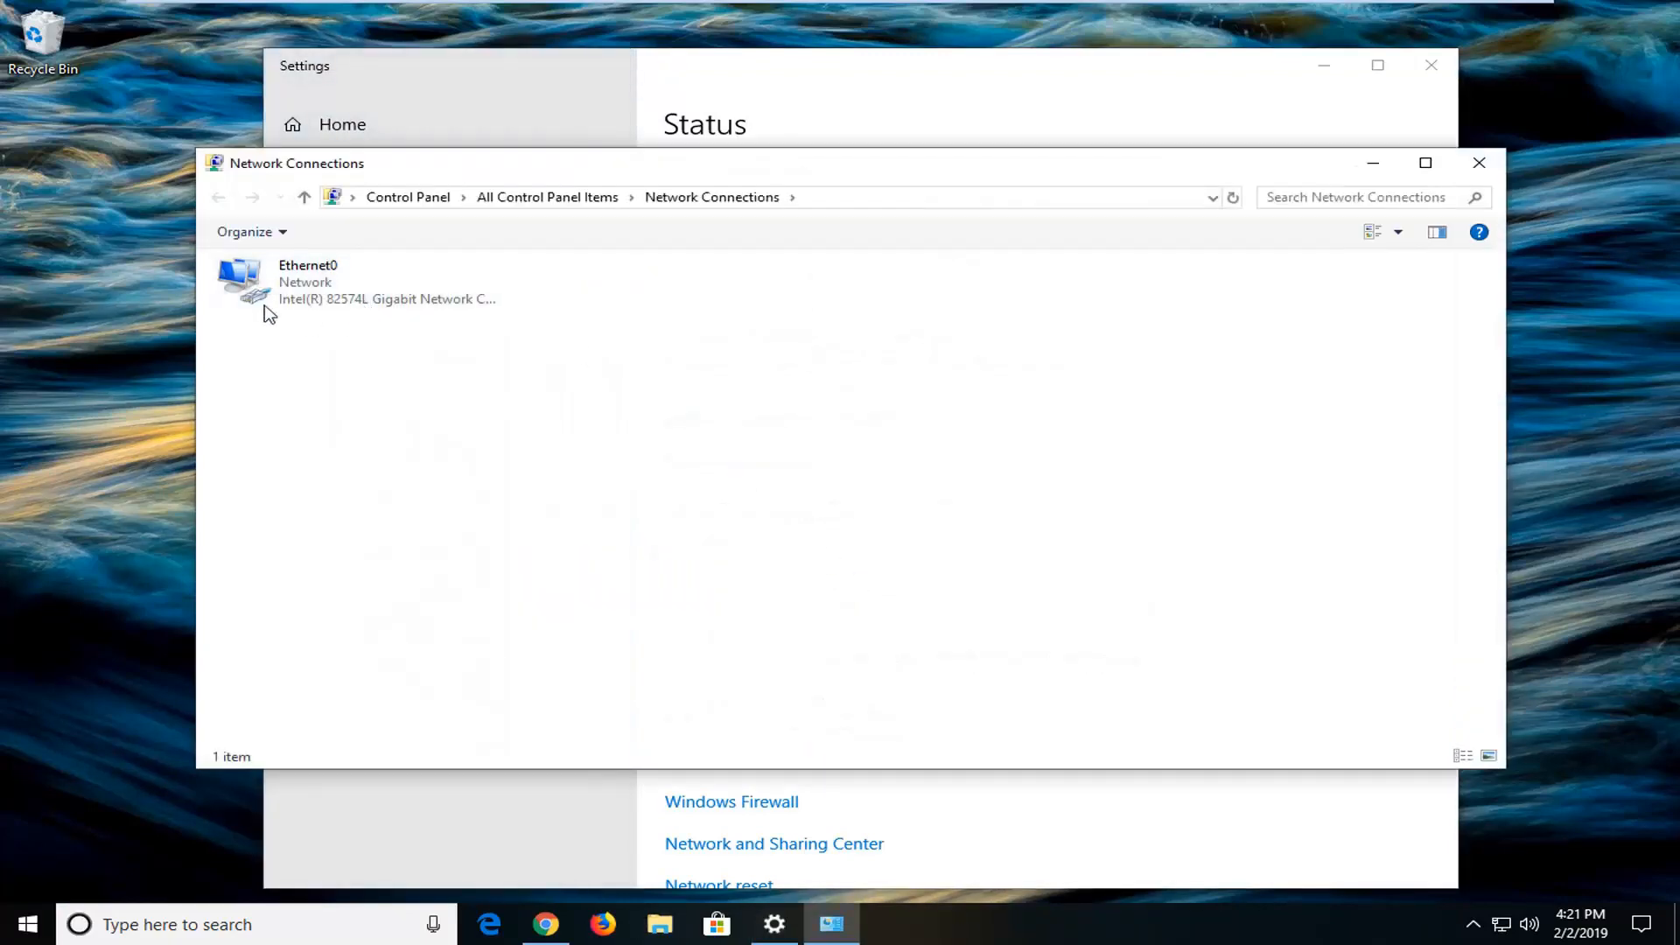
Step: Bring up the Ethernet0 connection's Properties dialog listing its protocols and clients
{"action": "left_click", "coordinate": [354, 281]}
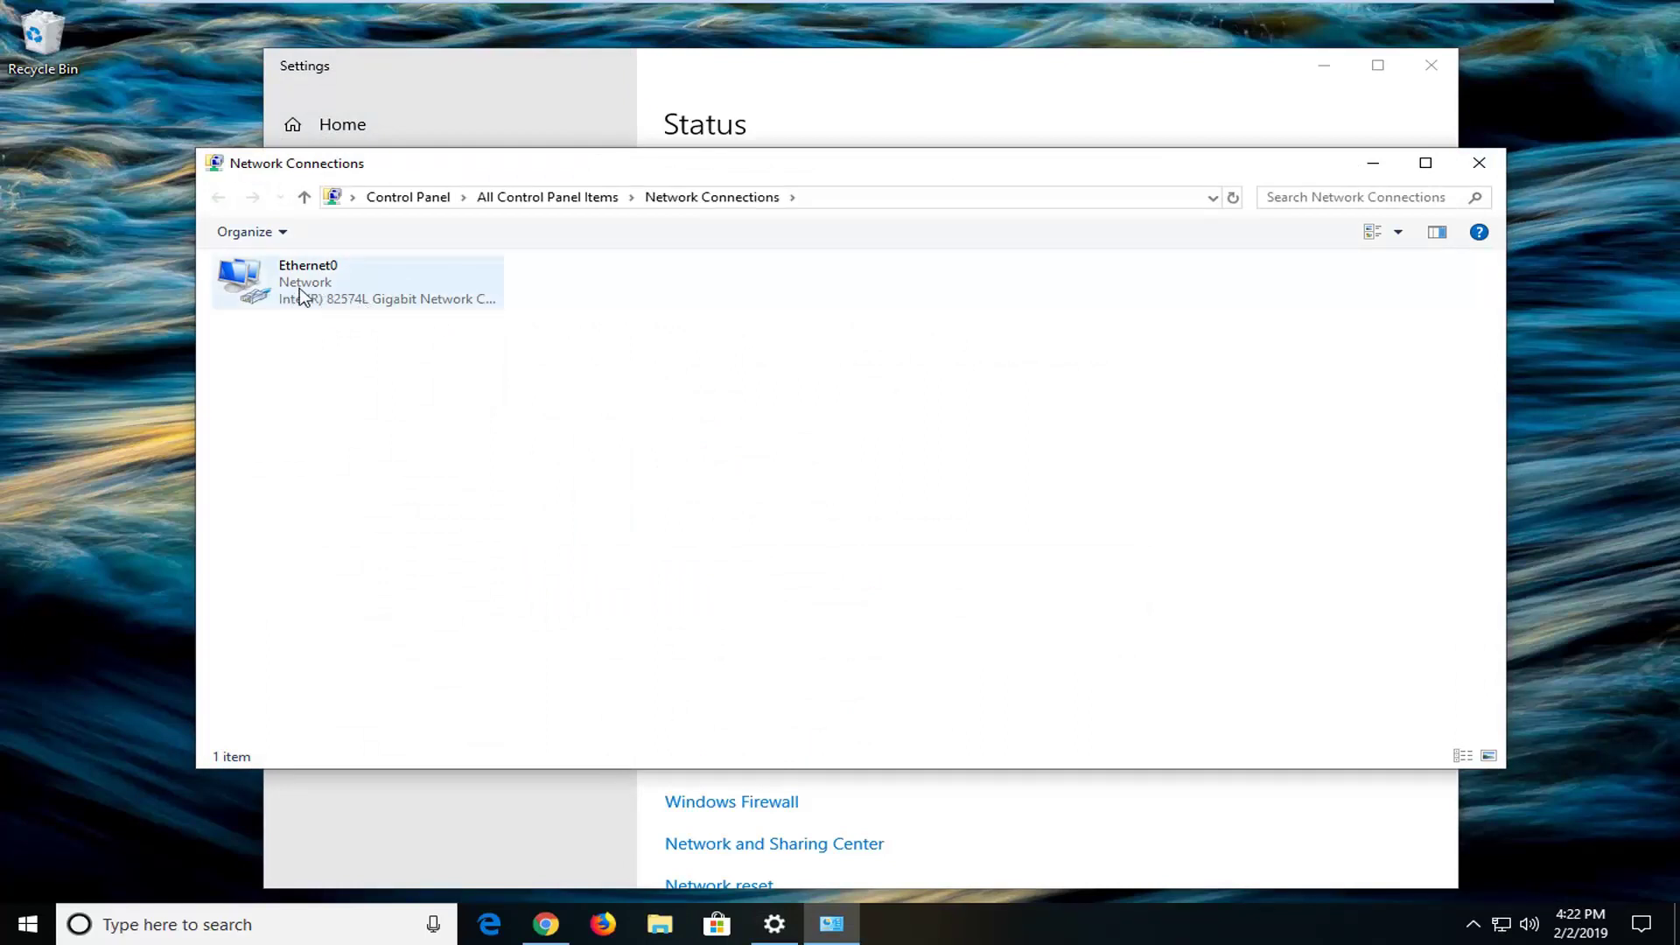
{"action": "mouse_move", "coordinate": [299, 297]}
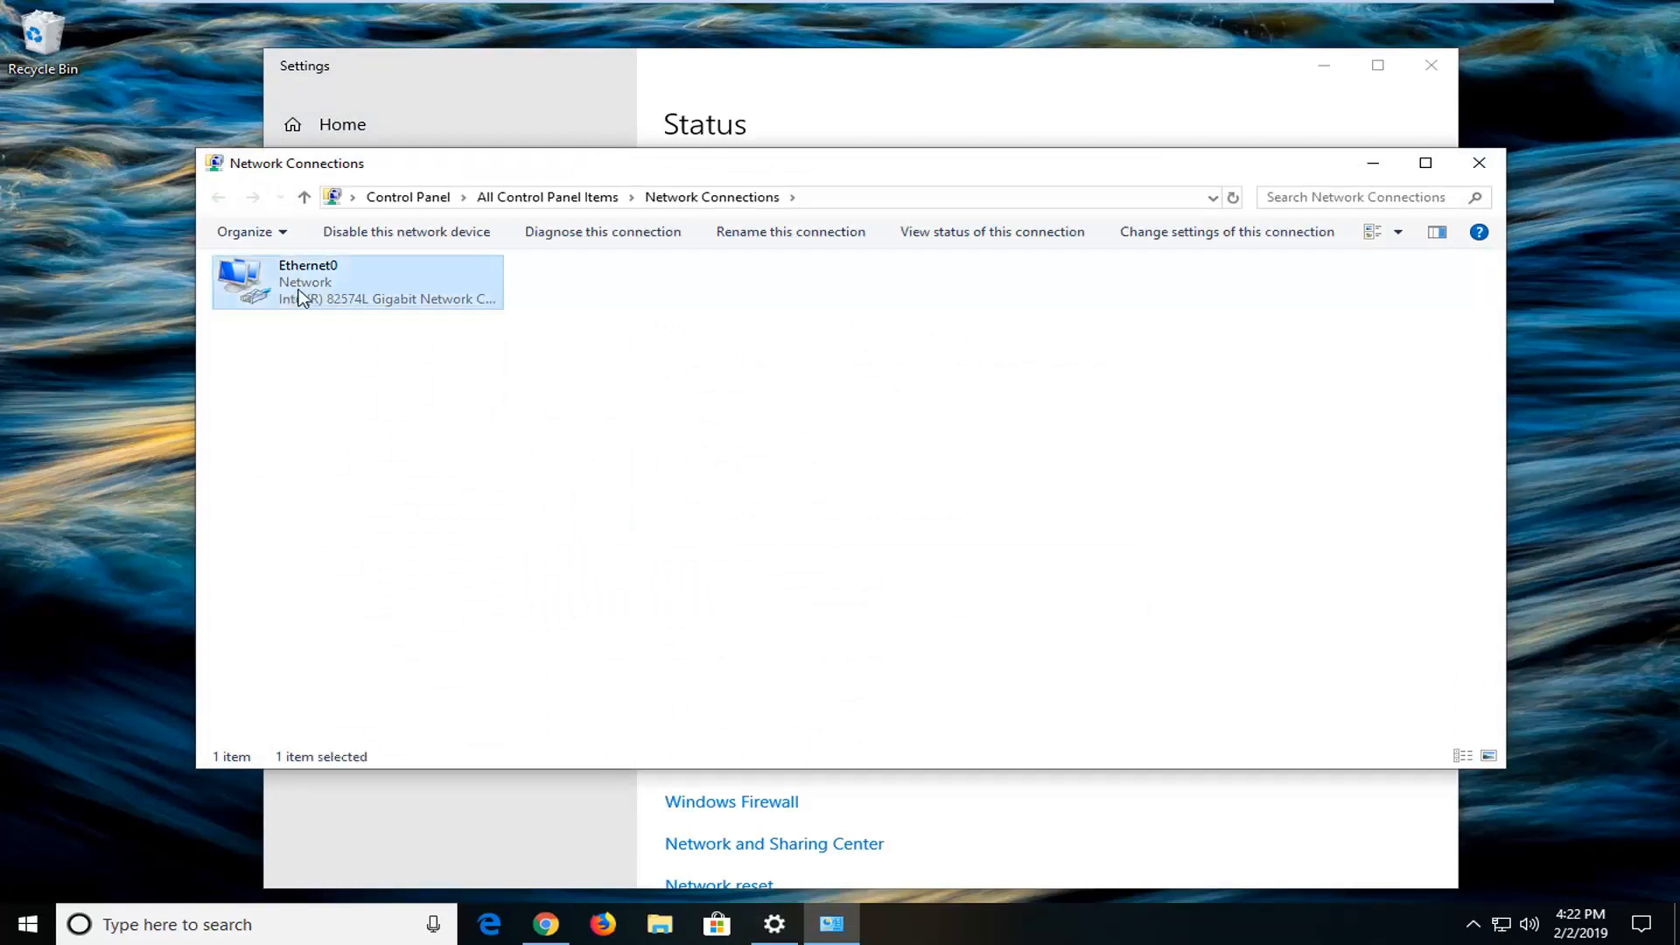
{"action": "right_click", "coordinate": [311, 284]}
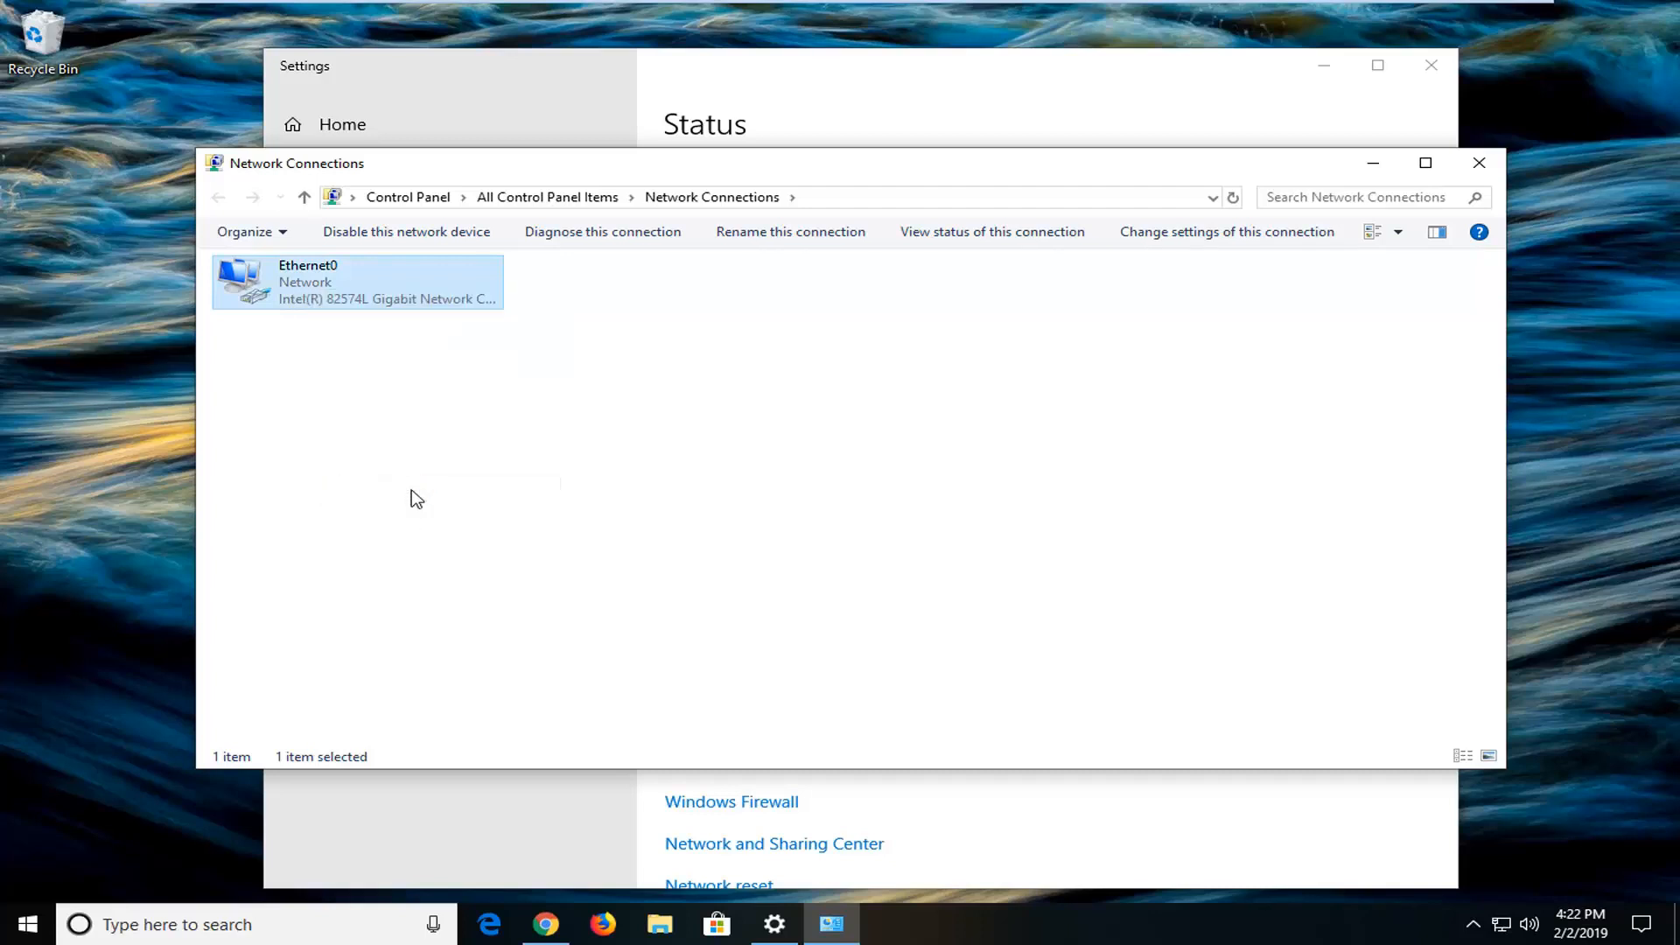
{"action": "double_click", "coordinate": [357, 282]}
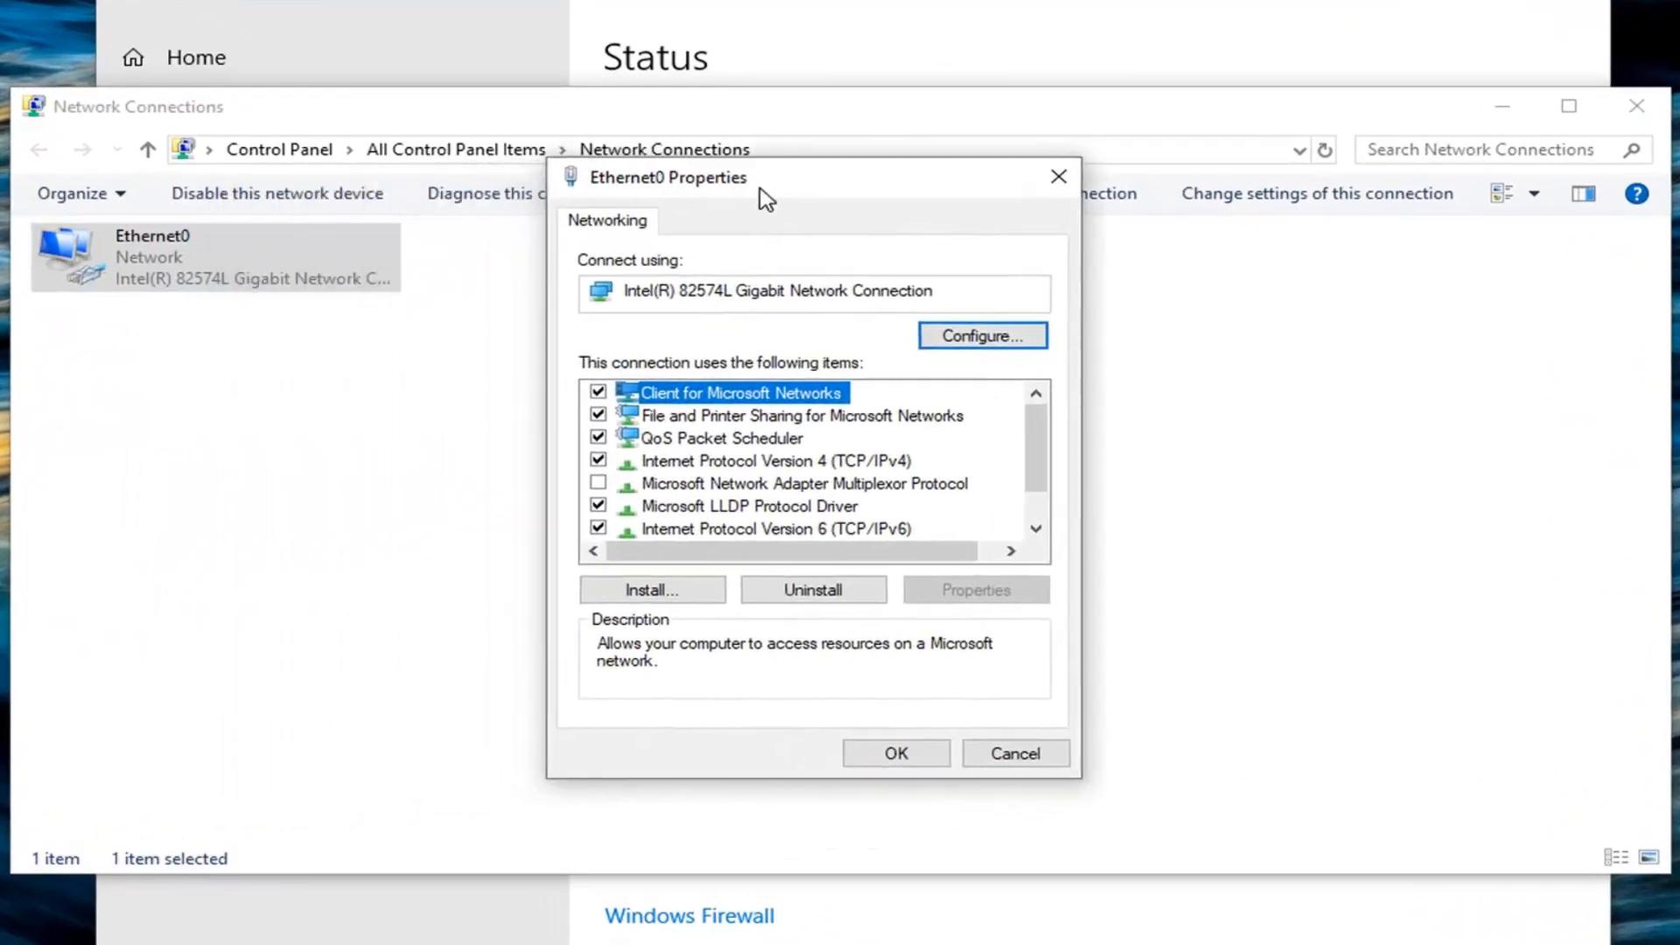
{"action": "mouse_move", "coordinate": [802, 474]}
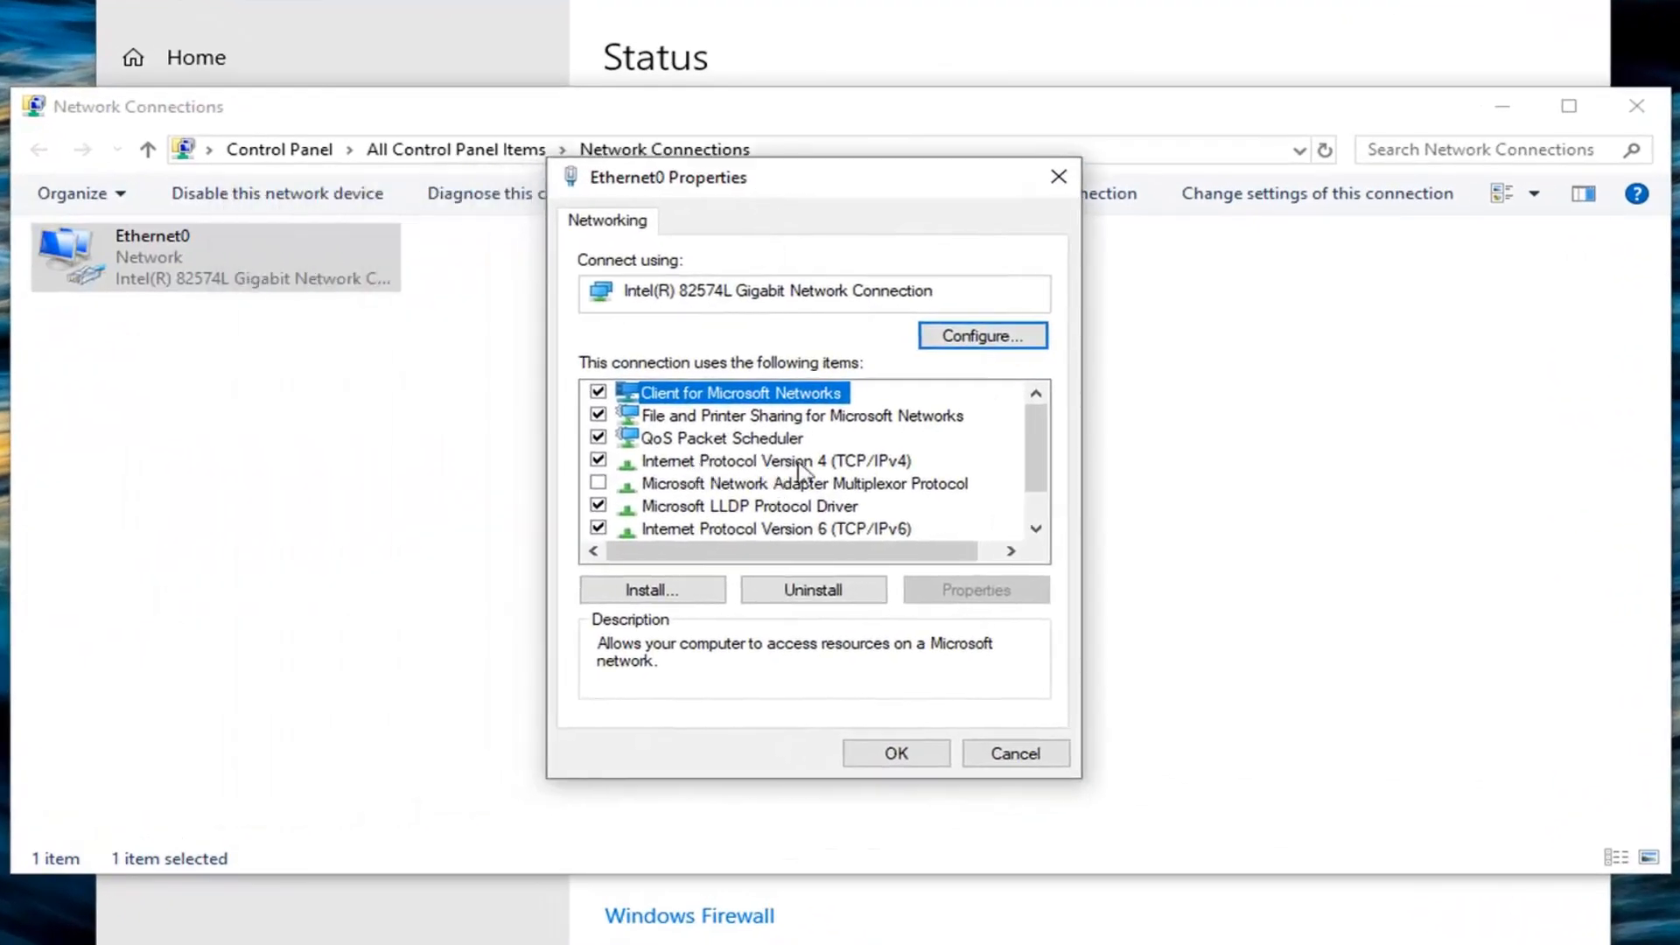
{"action": "mouse_move", "coordinate": [894, 471]}
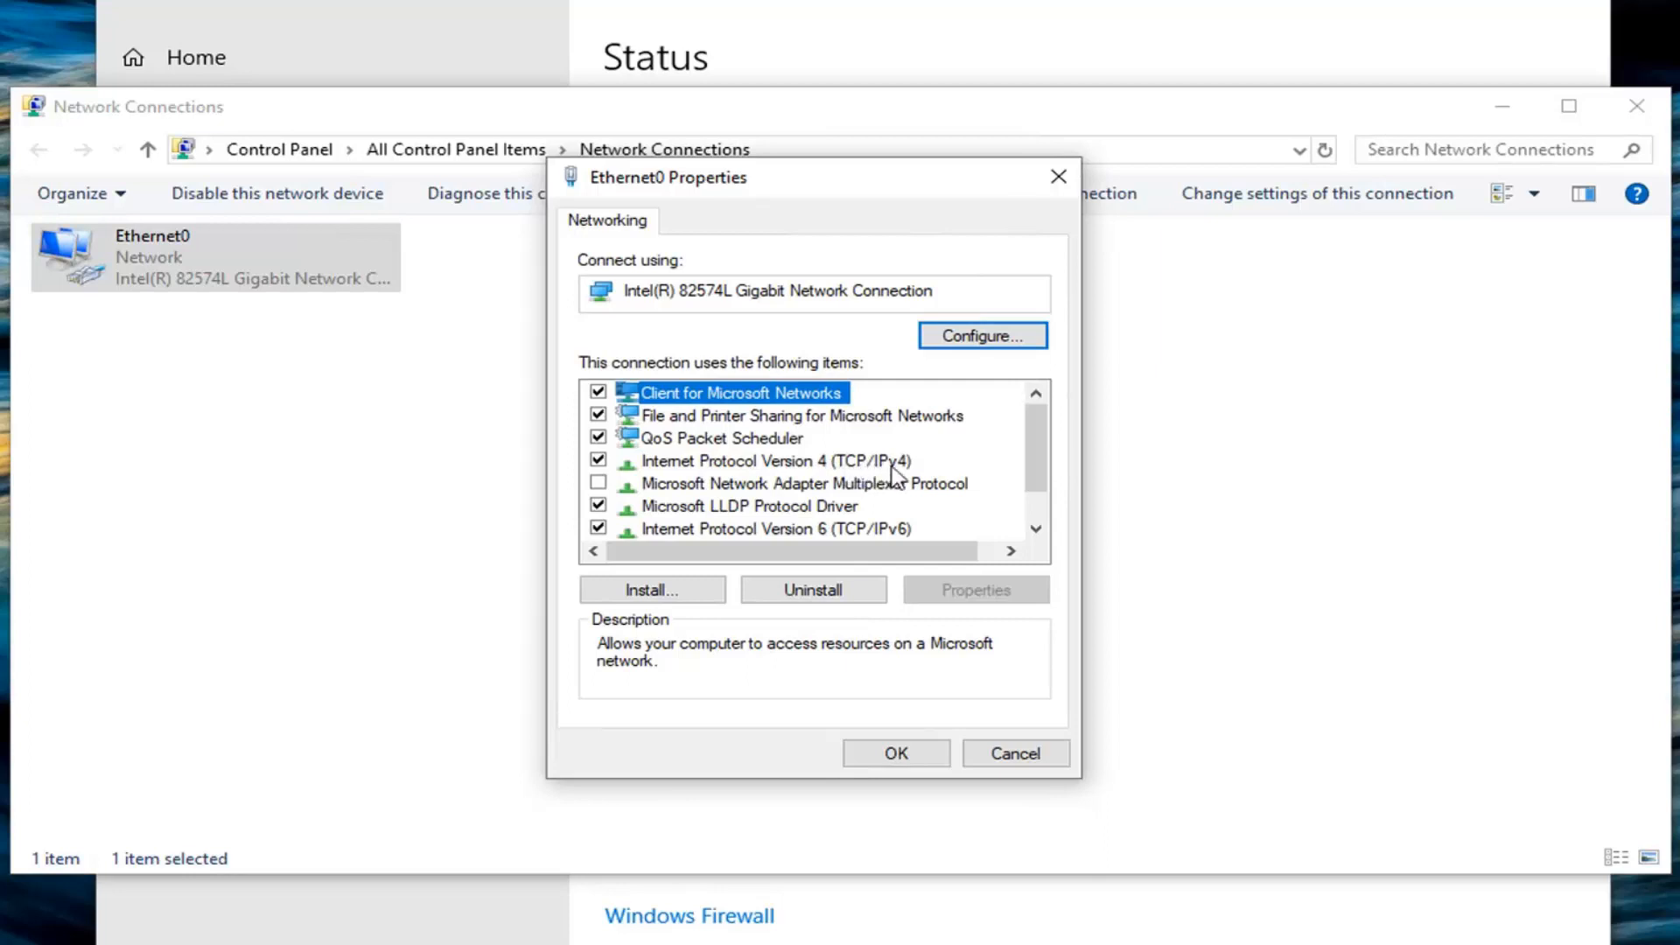
Step: Bring up the Internet Protocol Version 4 (TCP/IPv4) Properties for Ethernet0
{"action": "double_click", "coordinate": [757, 461]}
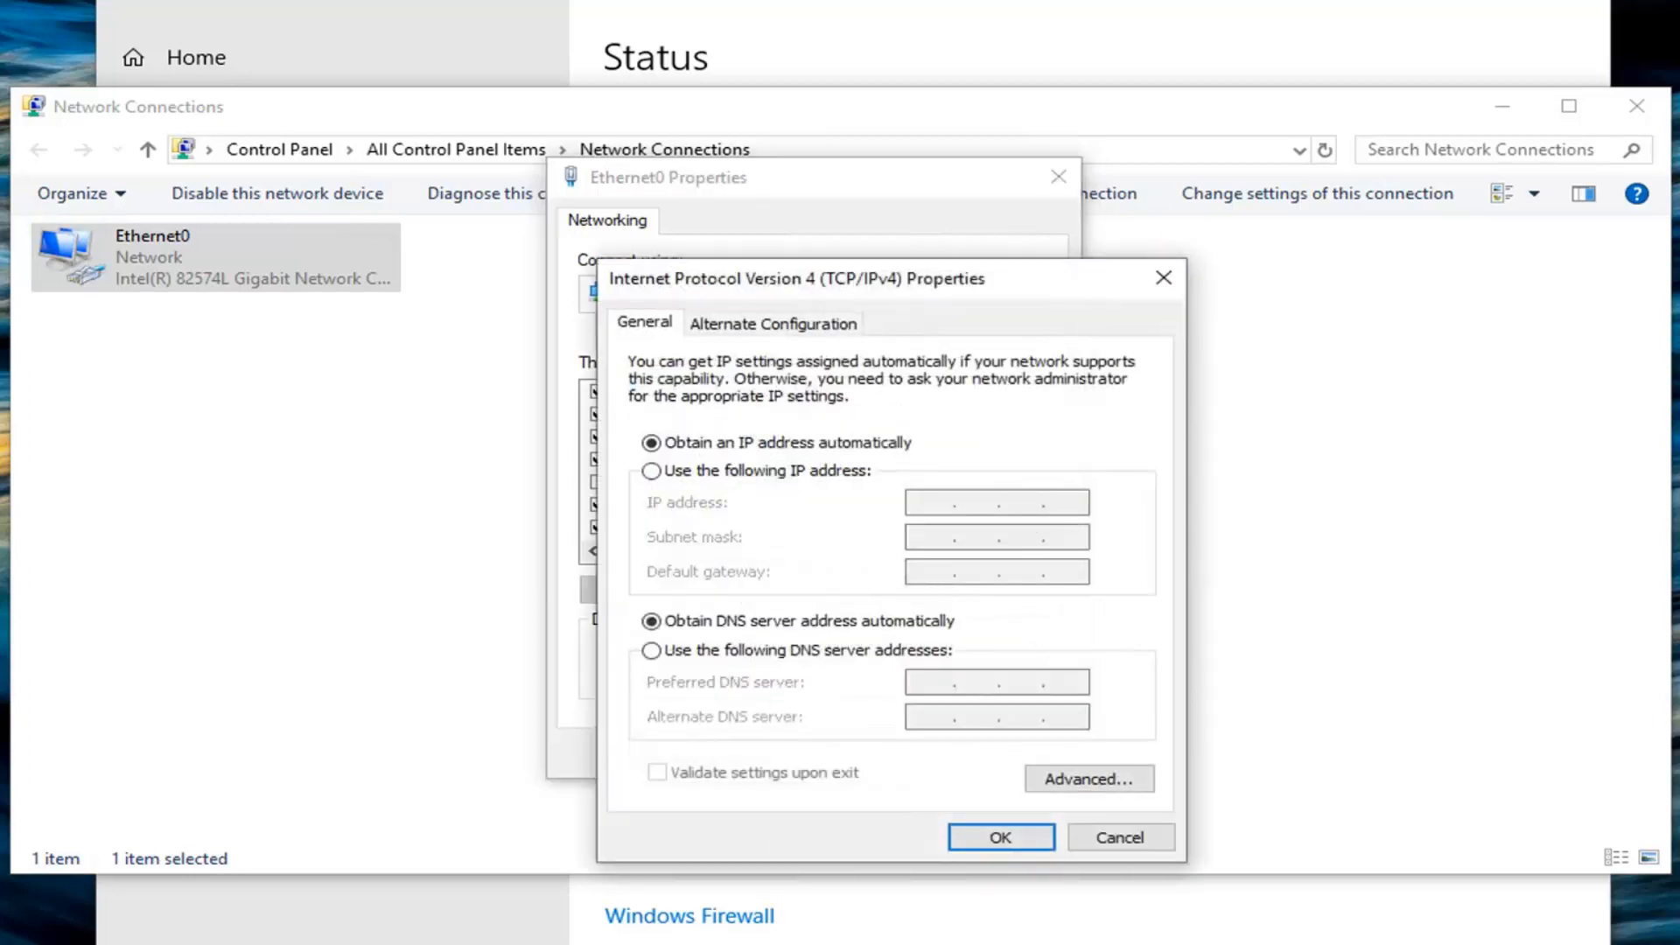
{"action": "mouse_move", "coordinate": [635, 509]}
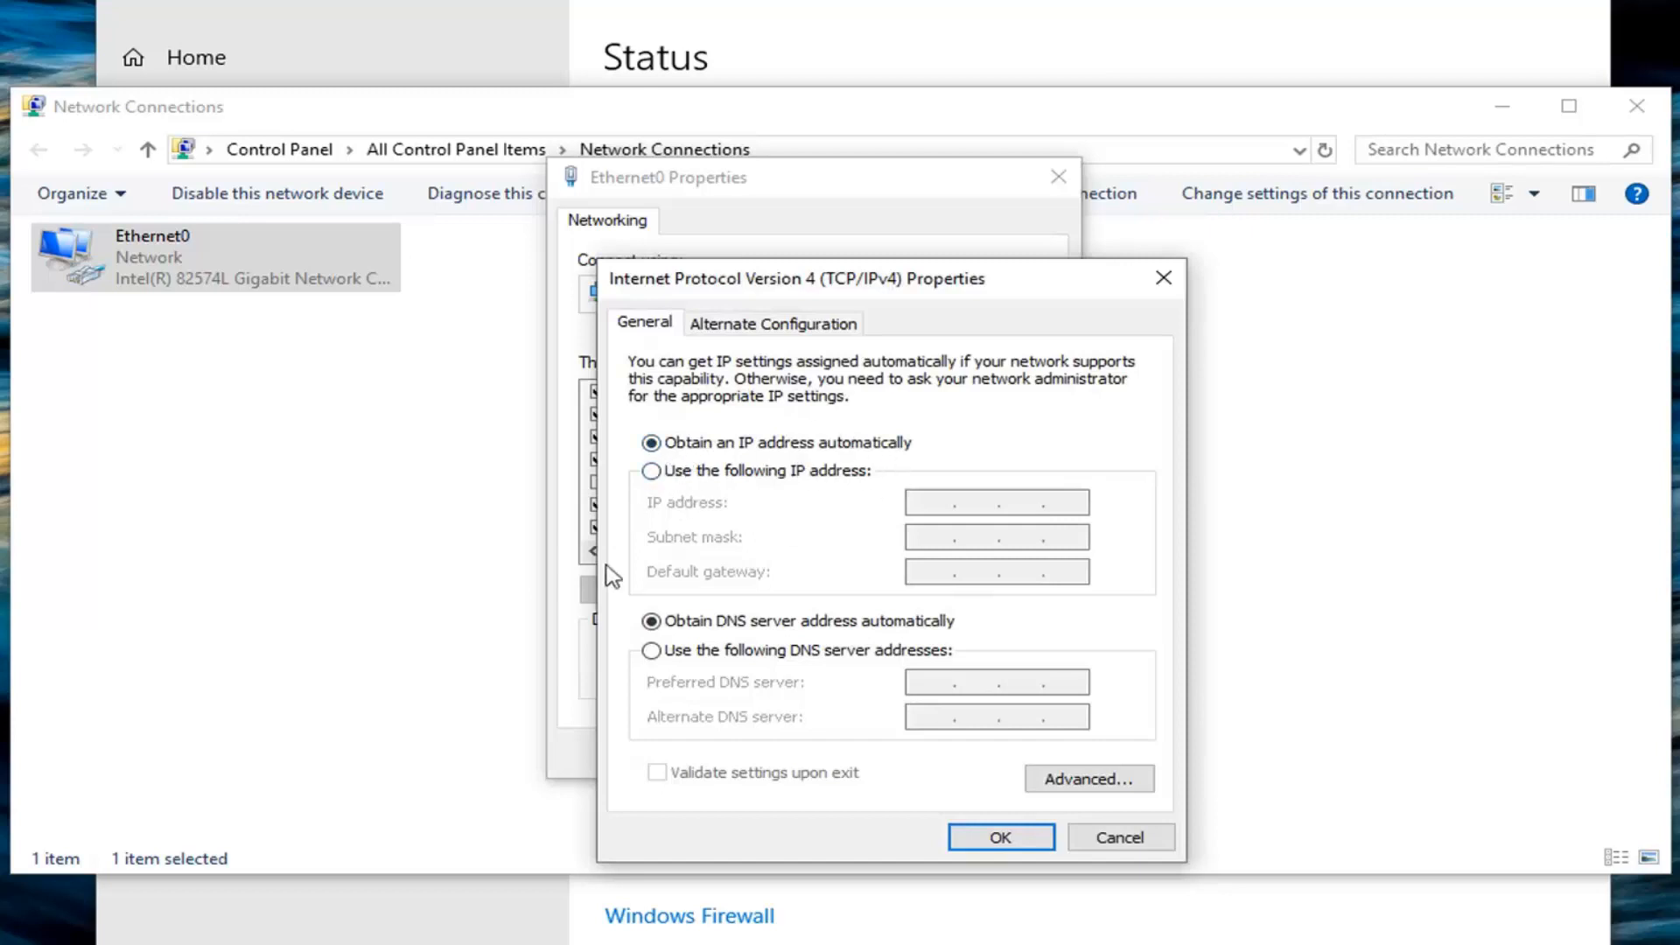
{"action": "mouse_move", "coordinate": [763, 448]}
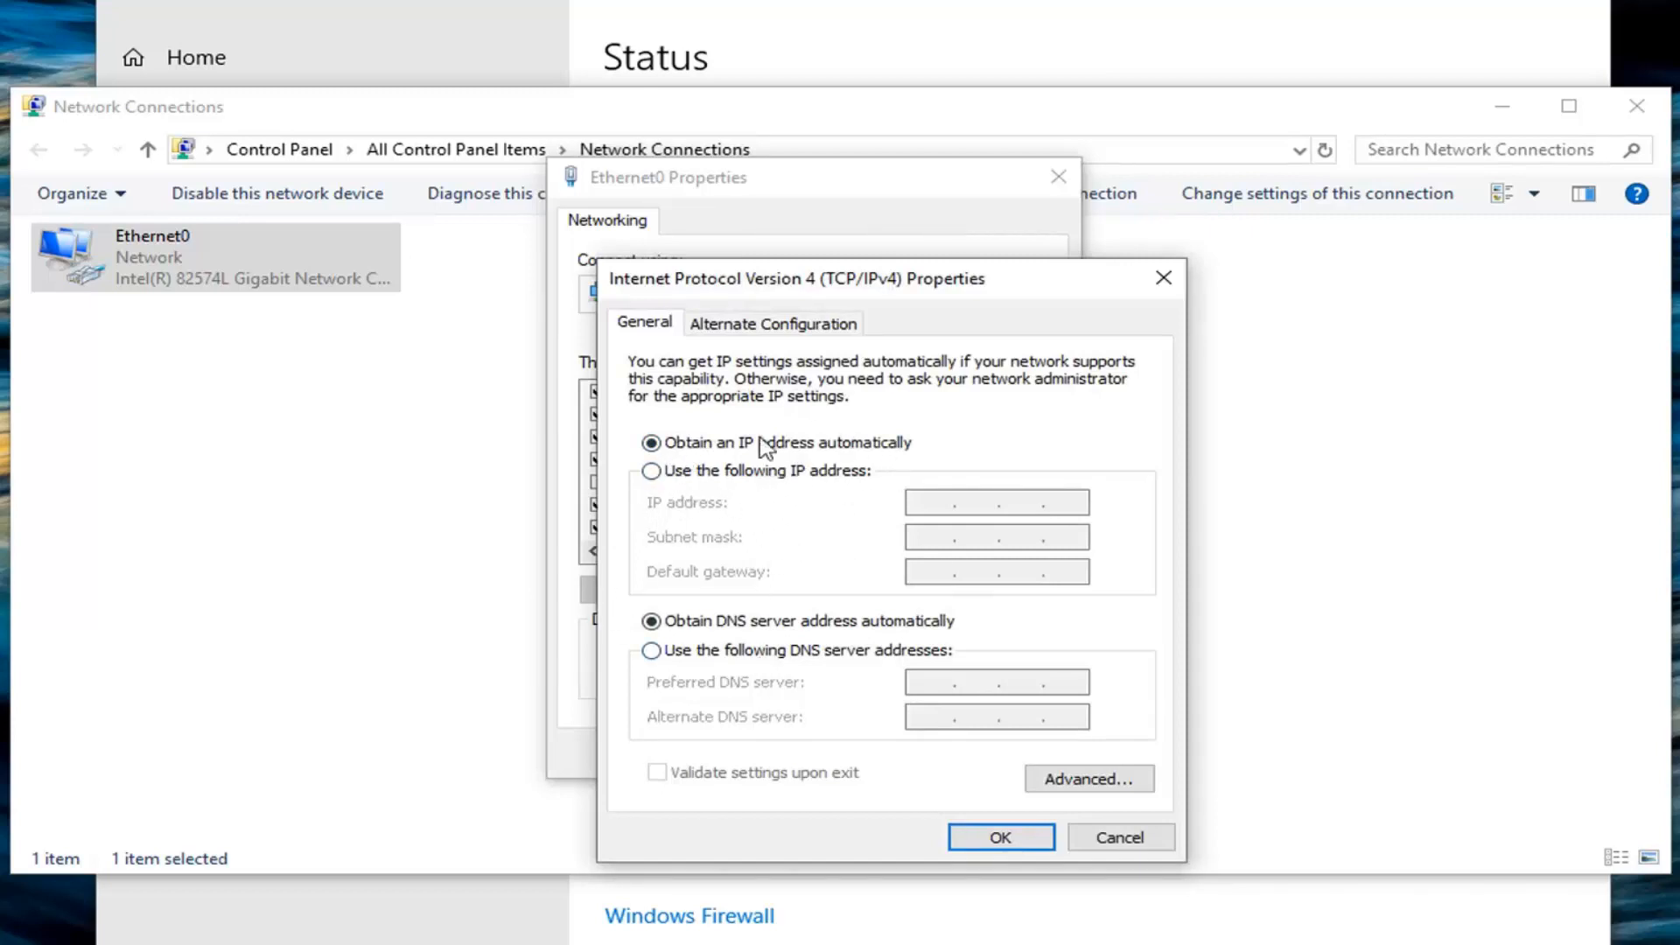
{"action": "mouse_move", "coordinate": [829, 462]}
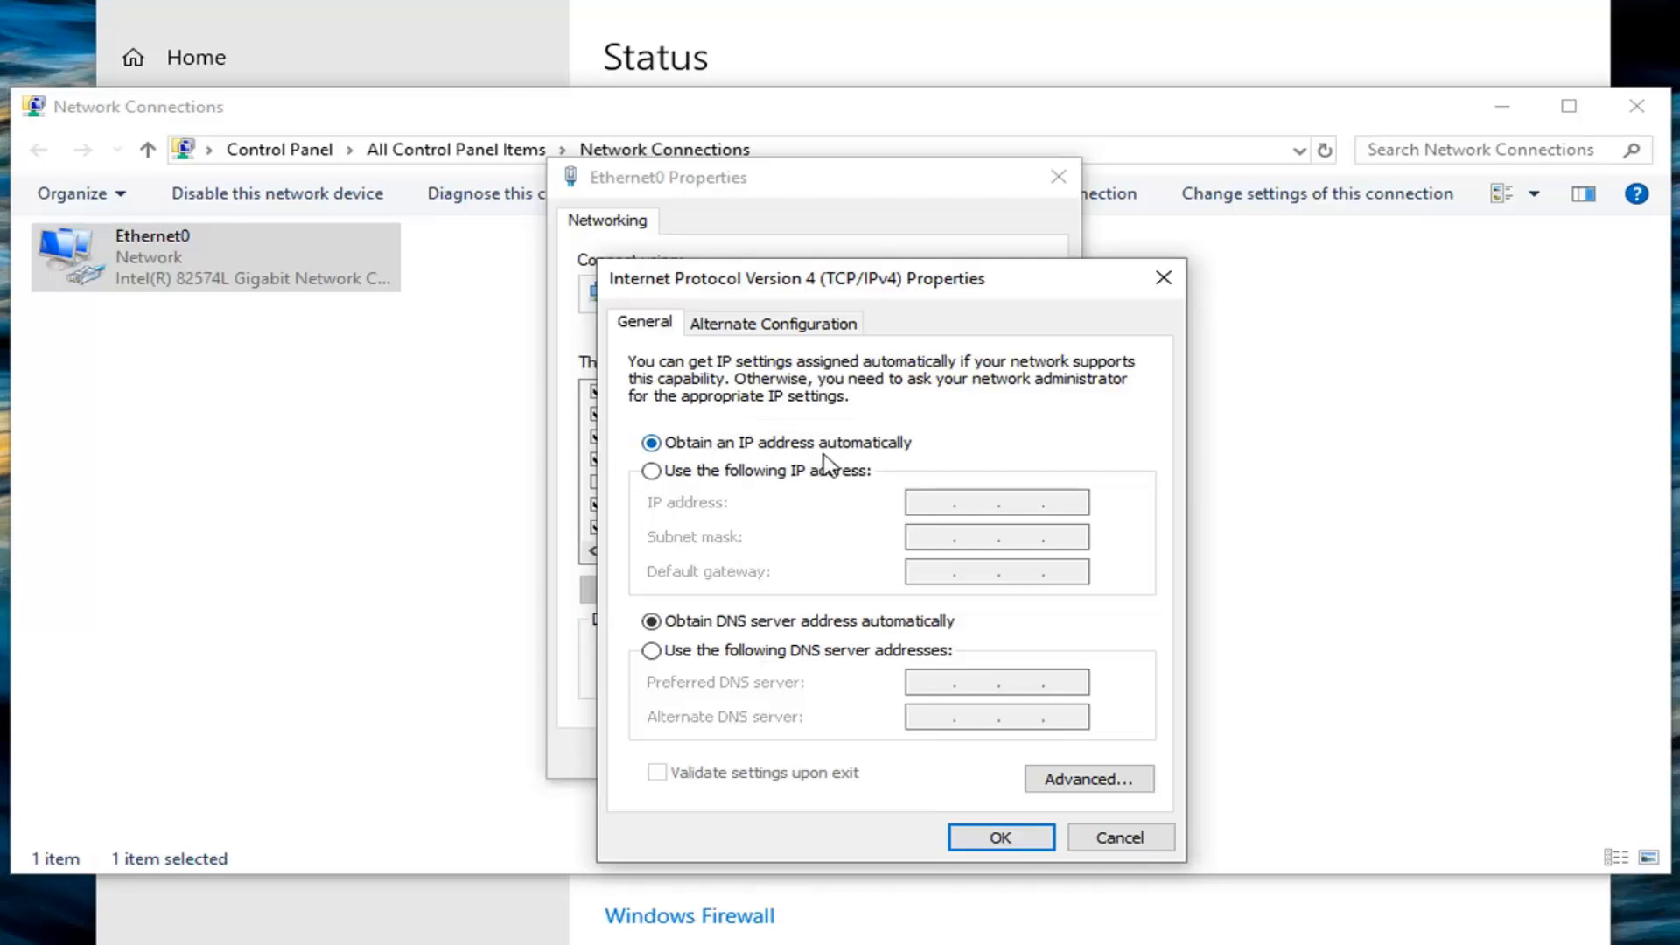
{"action": "mouse_move", "coordinate": [402, 381]}
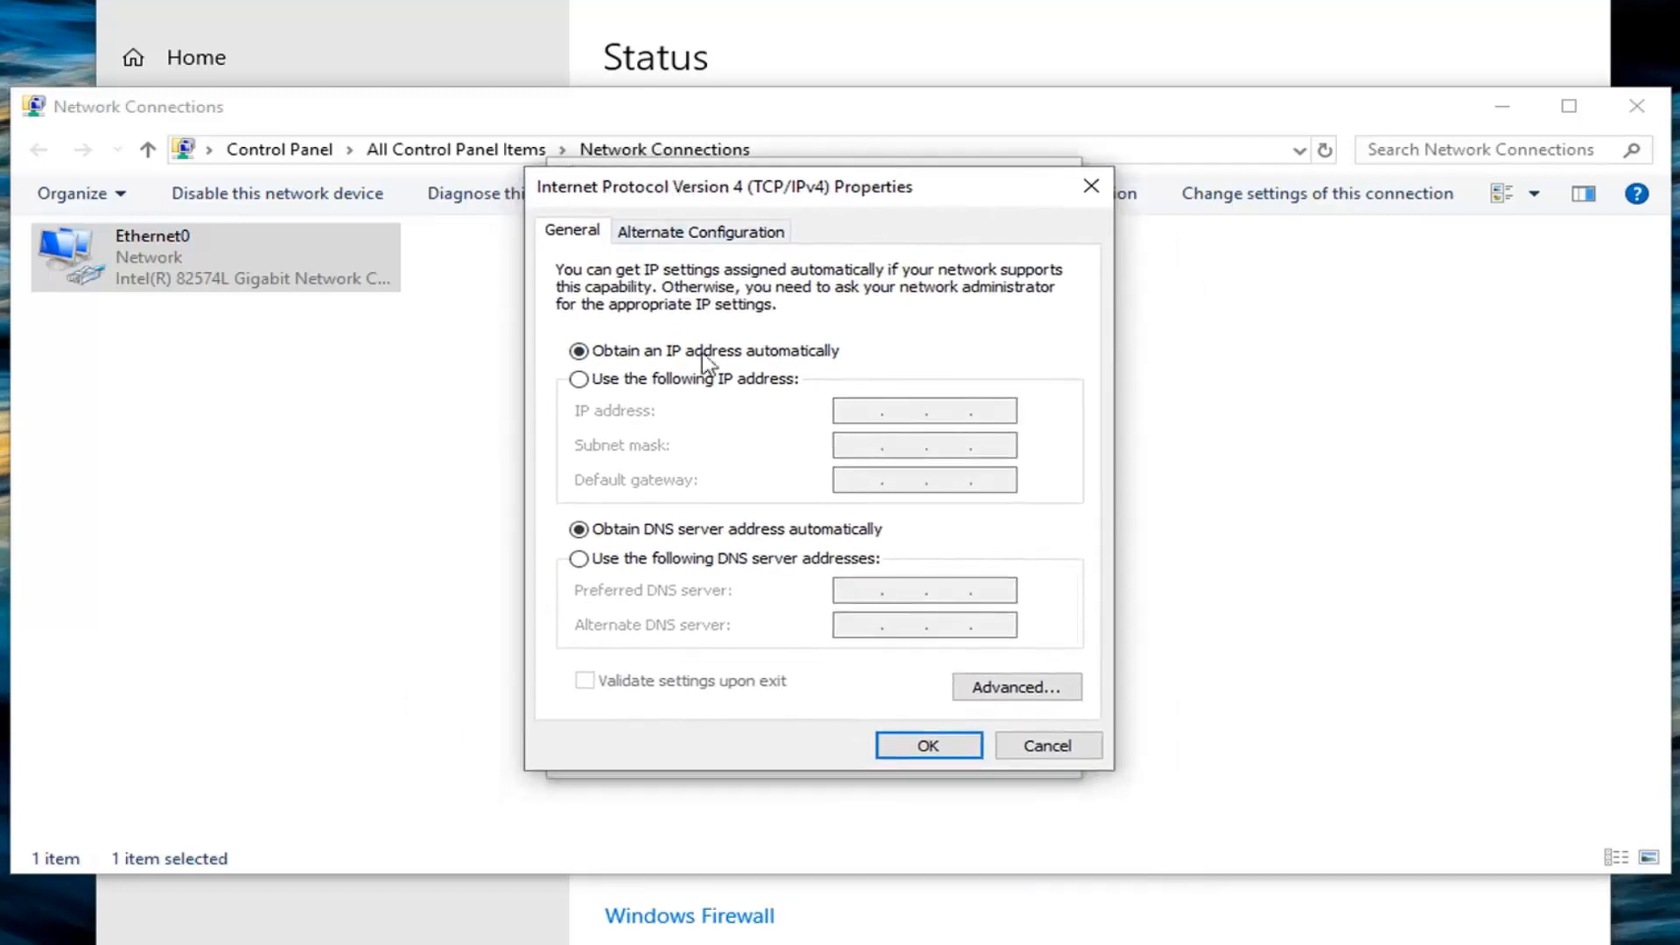
{"action": "mouse_move", "coordinate": [525, 560]}
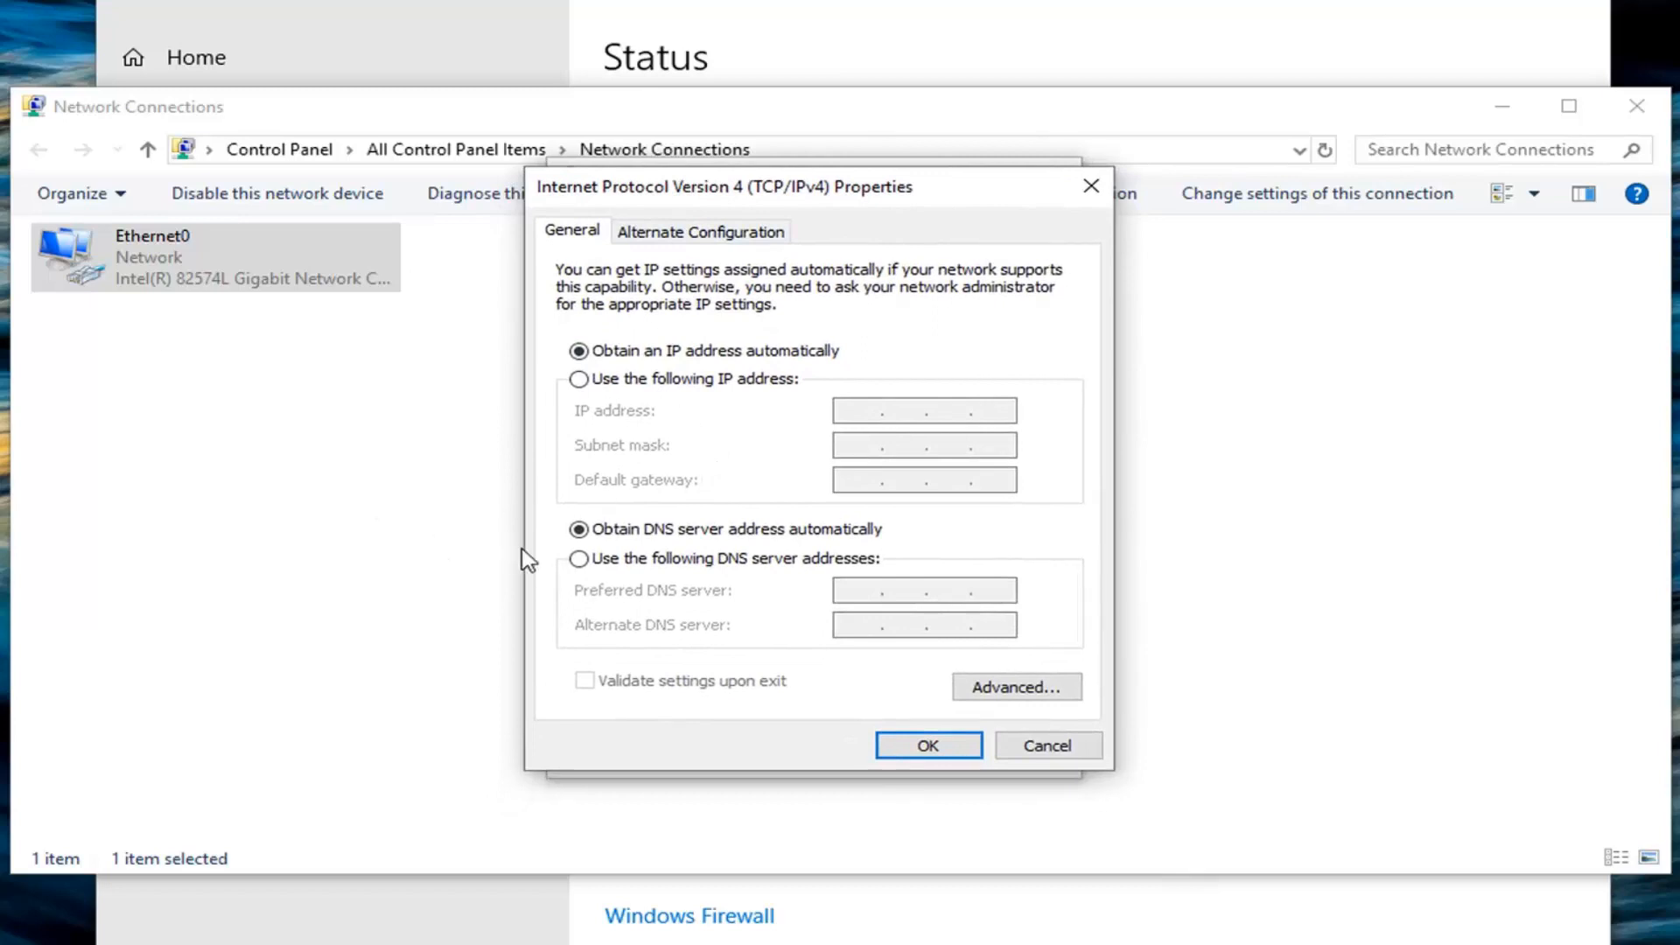
{"action": "mouse_move", "coordinate": [580, 553]}
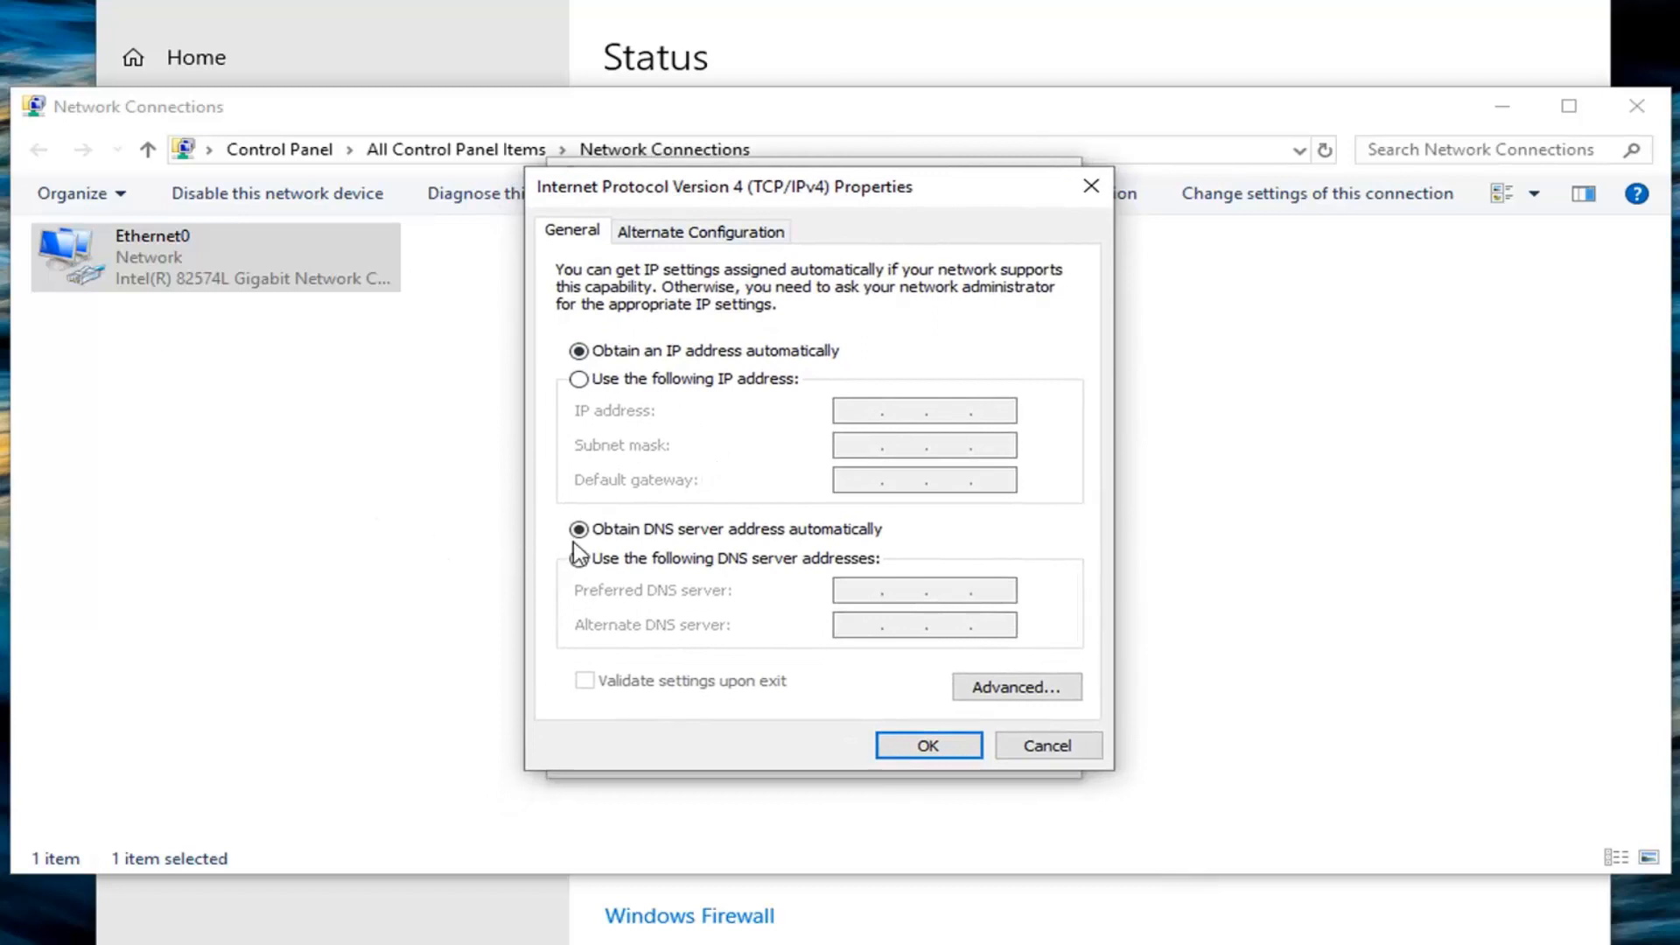
{"action": "mouse_move", "coordinate": [551, 588]}
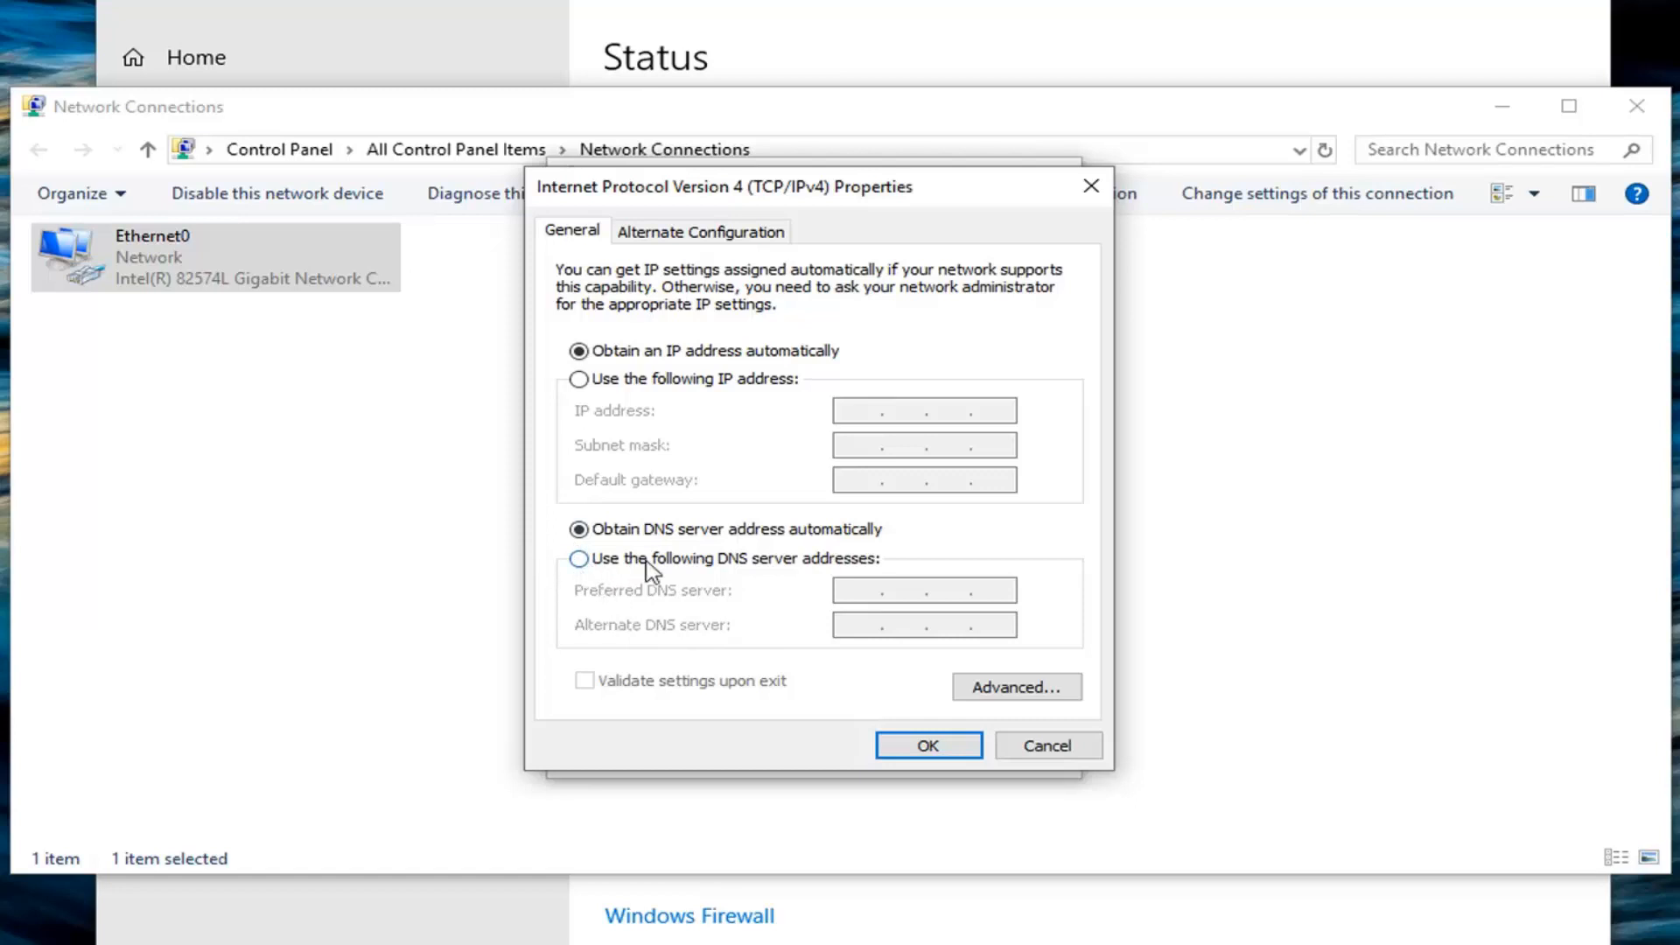
{"action": "mouse_move", "coordinate": [581, 576]}
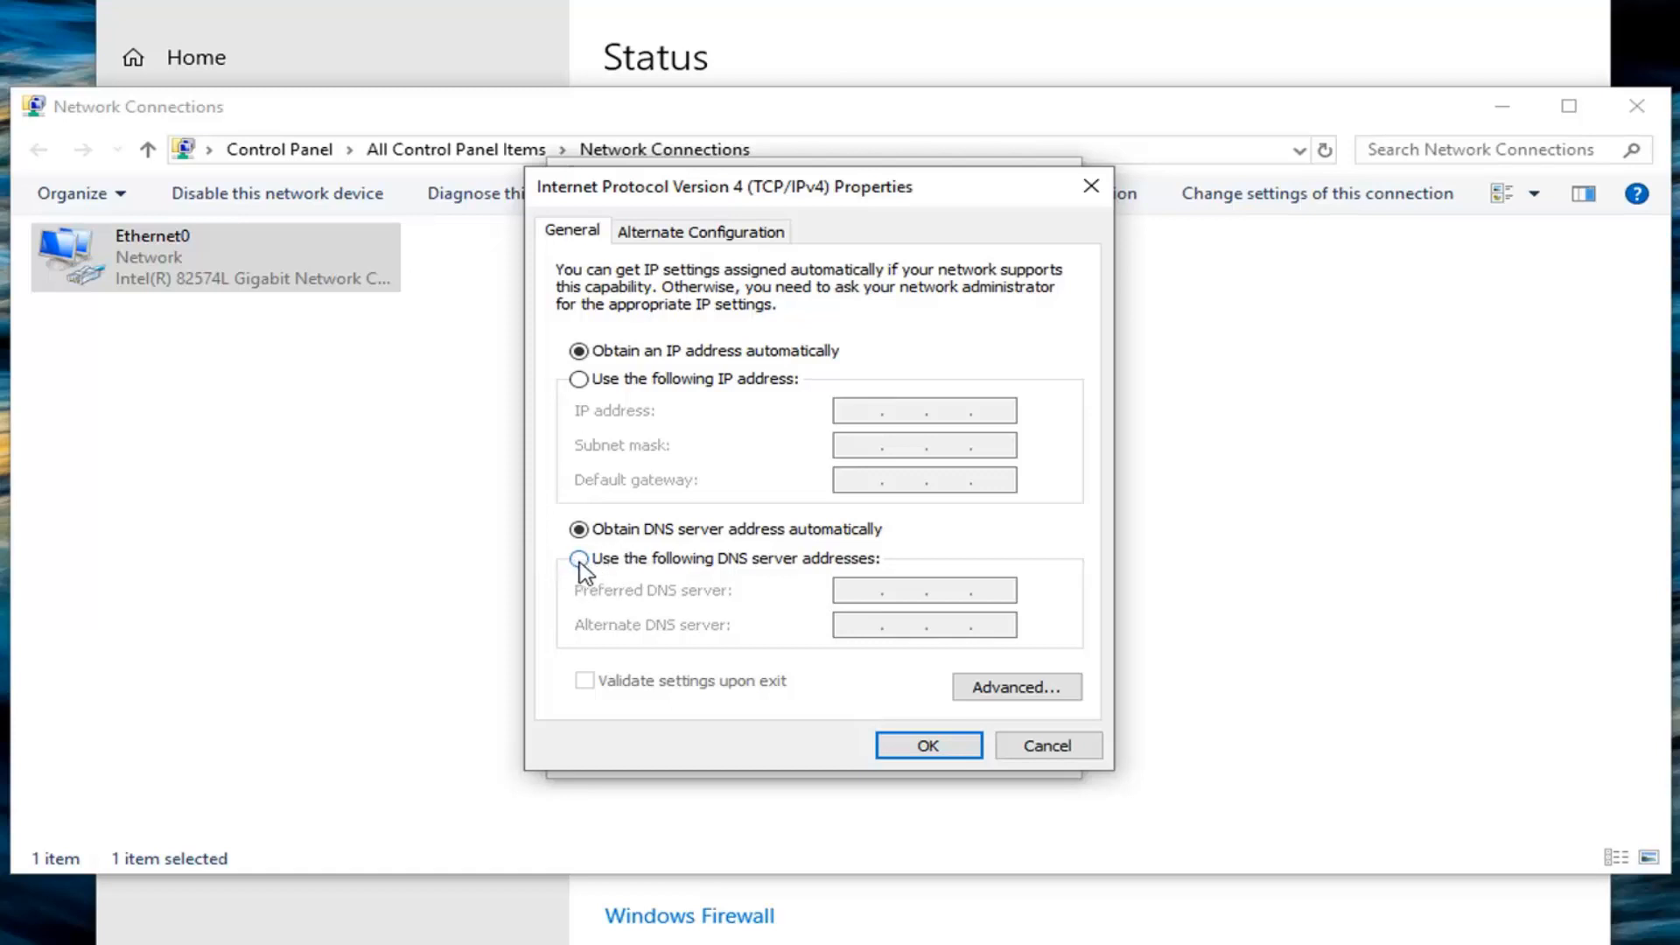
{"action": "mouse_move", "coordinate": [756, 604]}
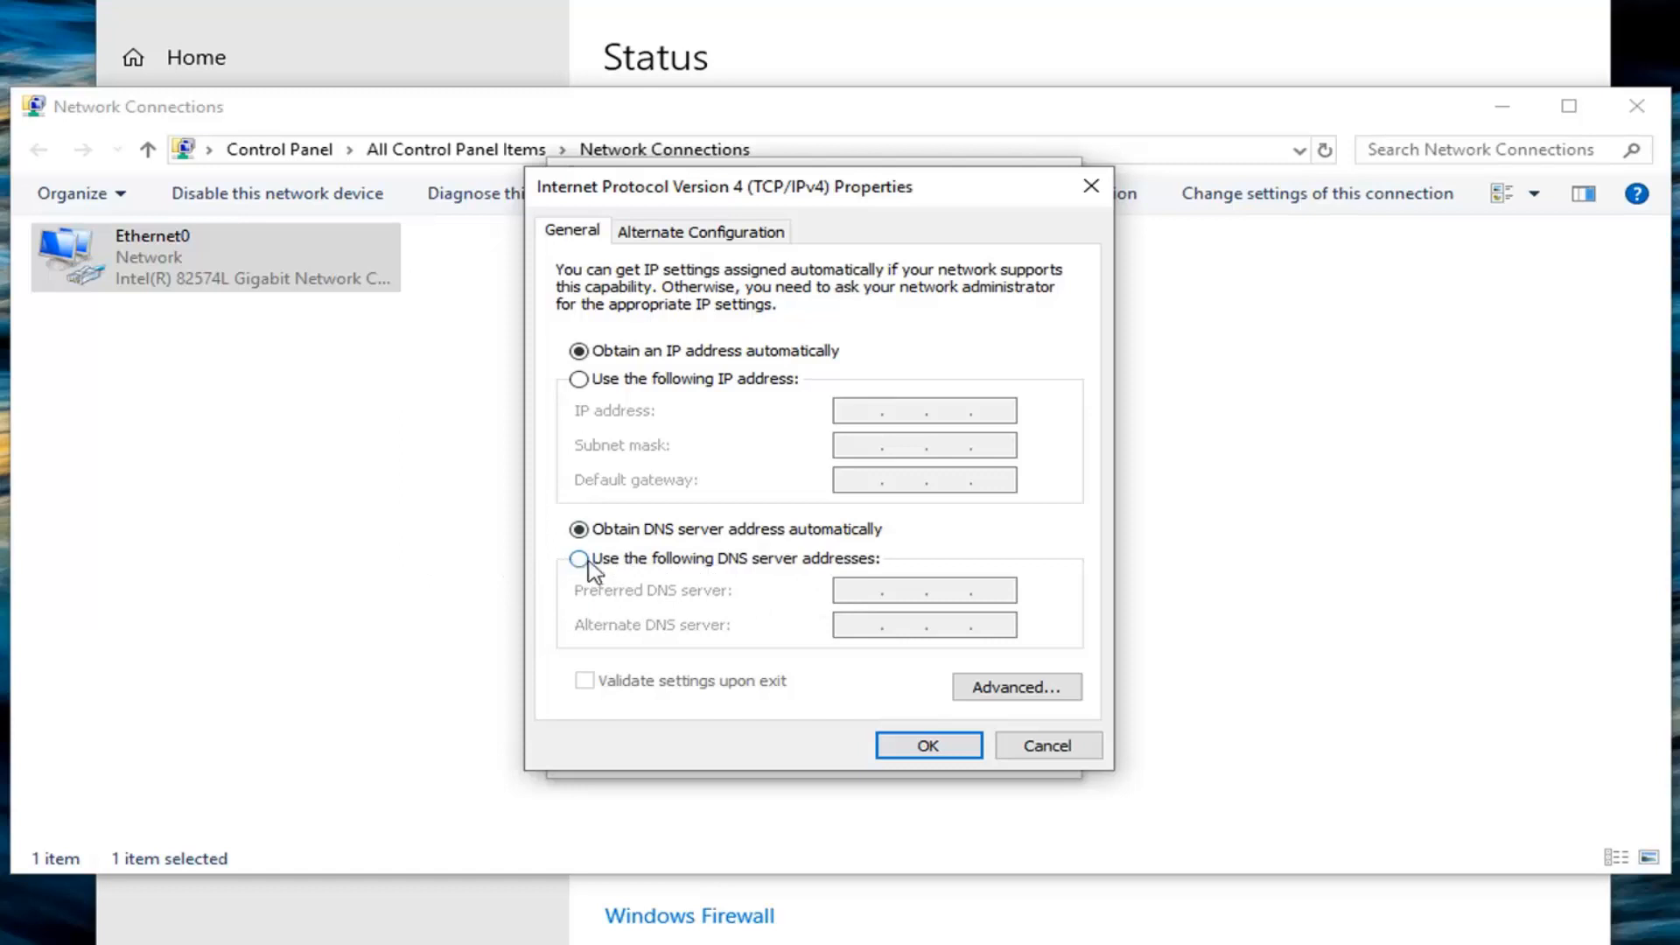
Step: Use manual DNS with preferred server 8.8.8.8 and alternate server 8.8.4.4
{"action": "left_click", "coordinate": [579, 558]}
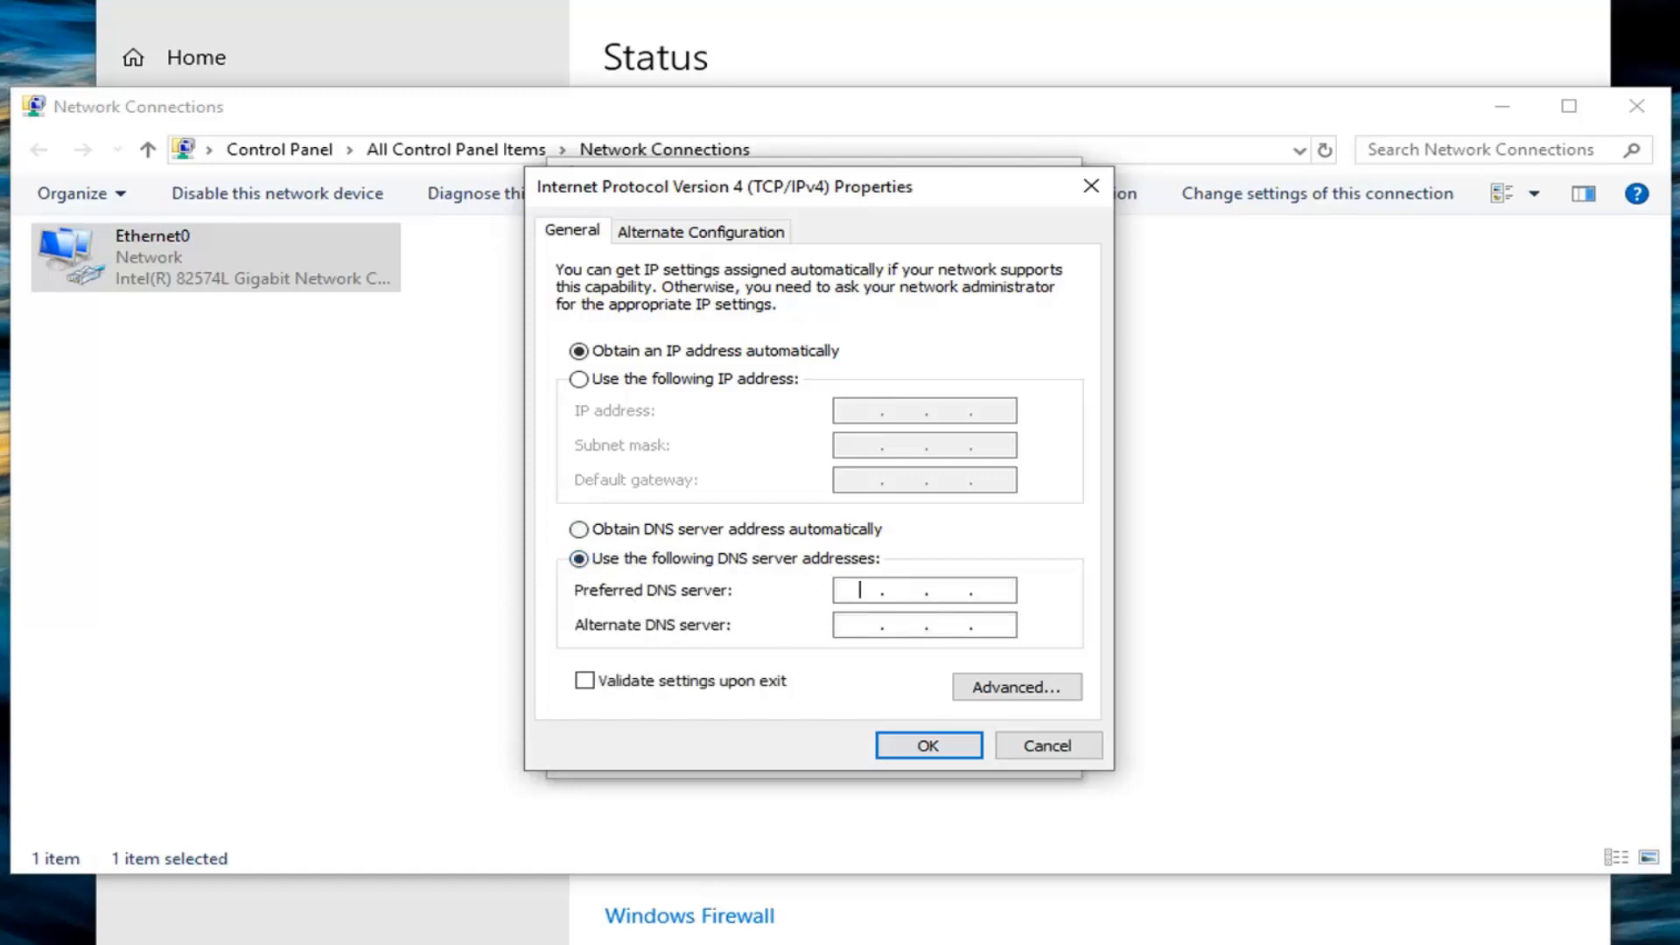
{"action": "type", "text": "8 . . ."}
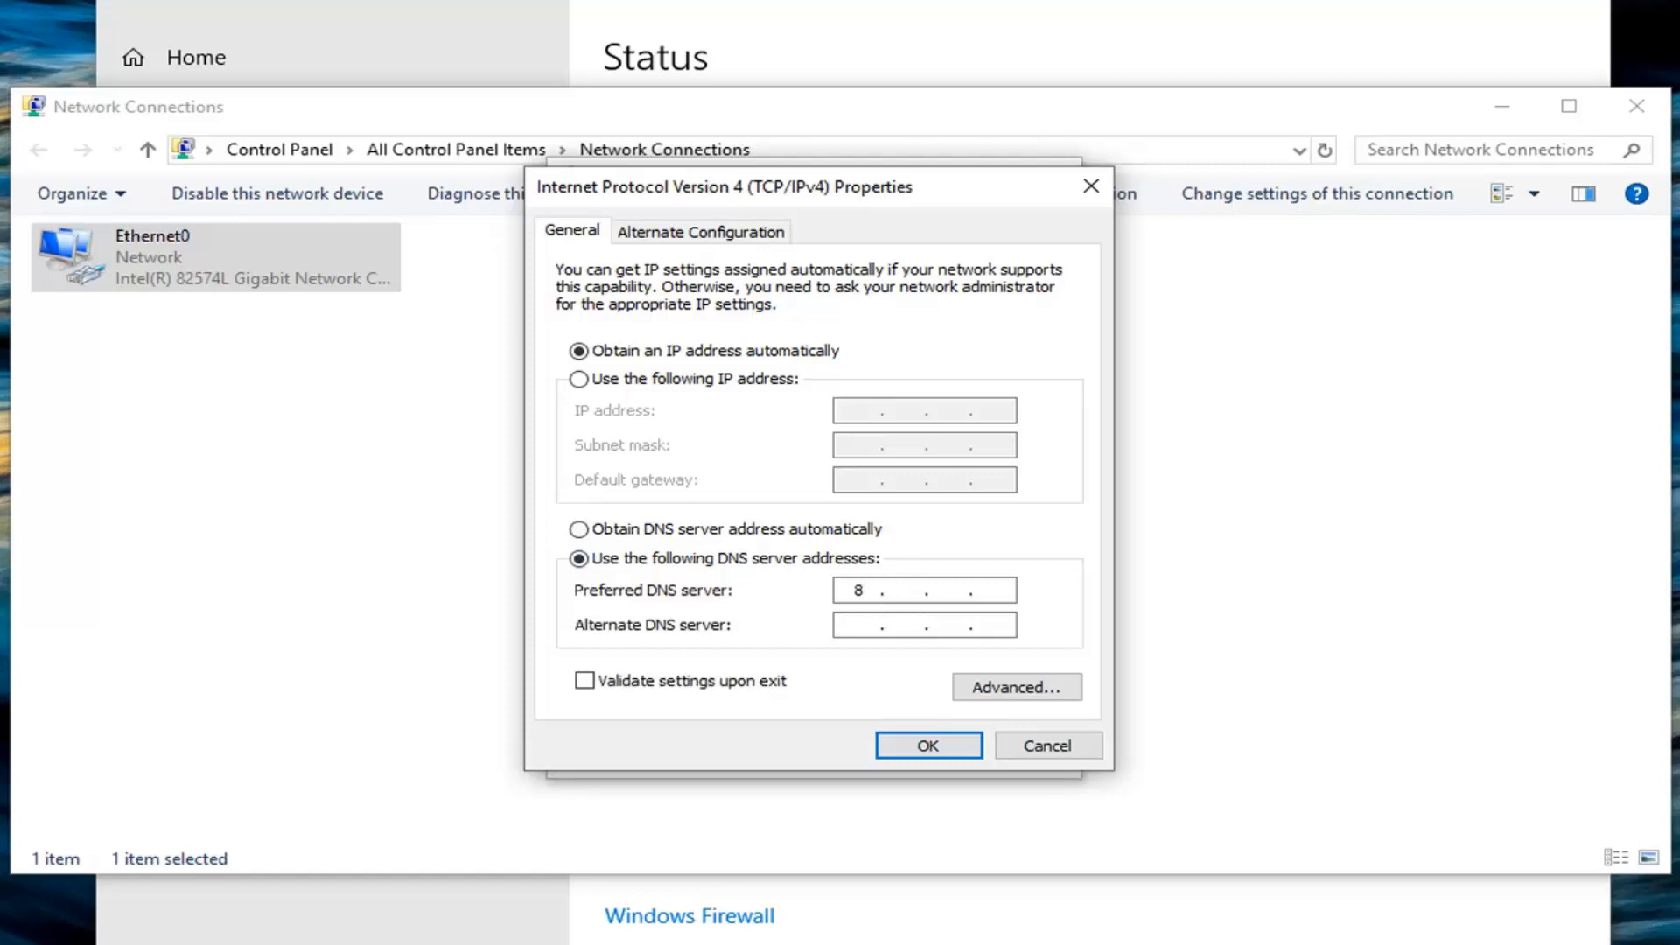
{"action": "type", "text": "8."}
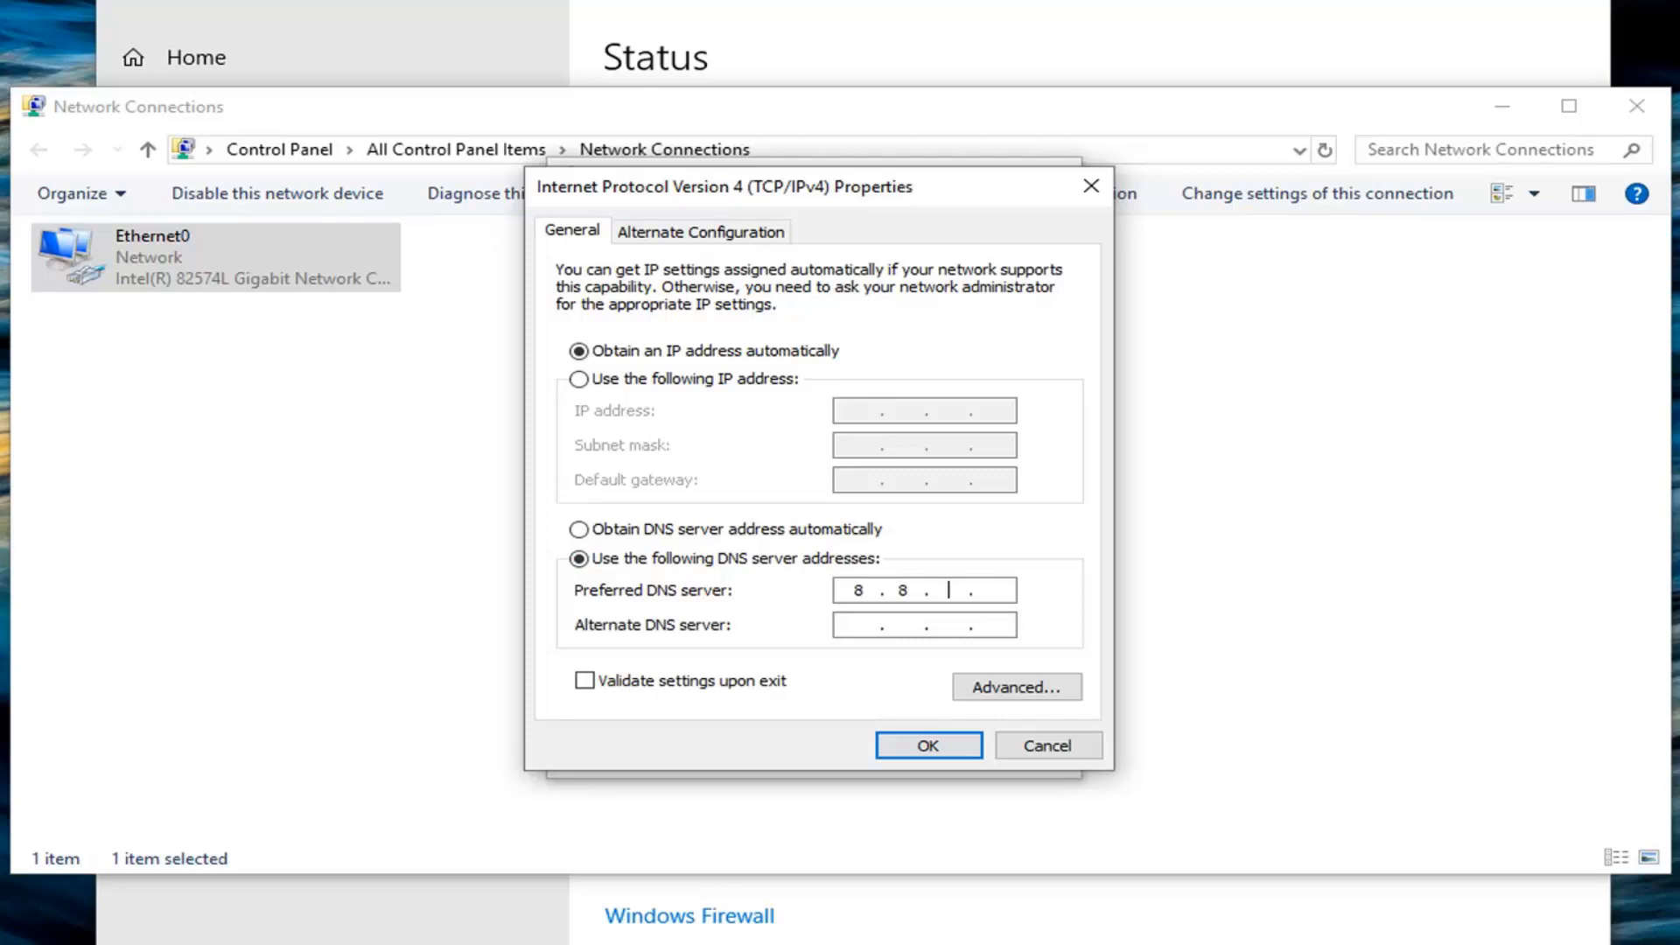
{"action": "type", "text": "8"}
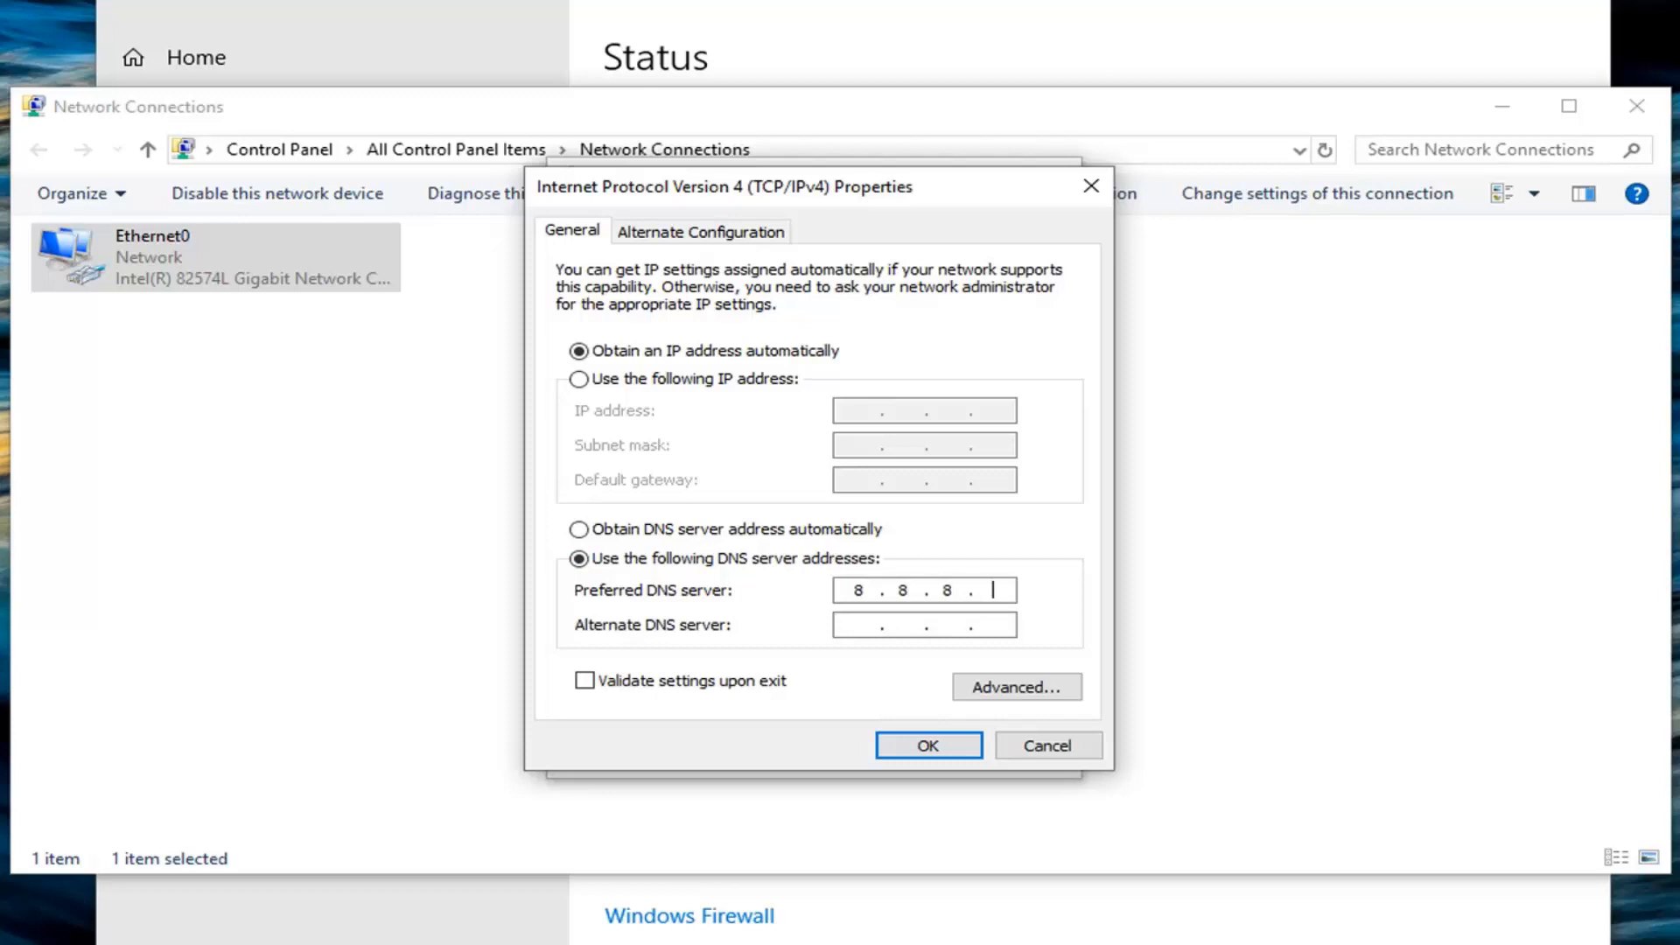
{"action": "type", "text": "8"}
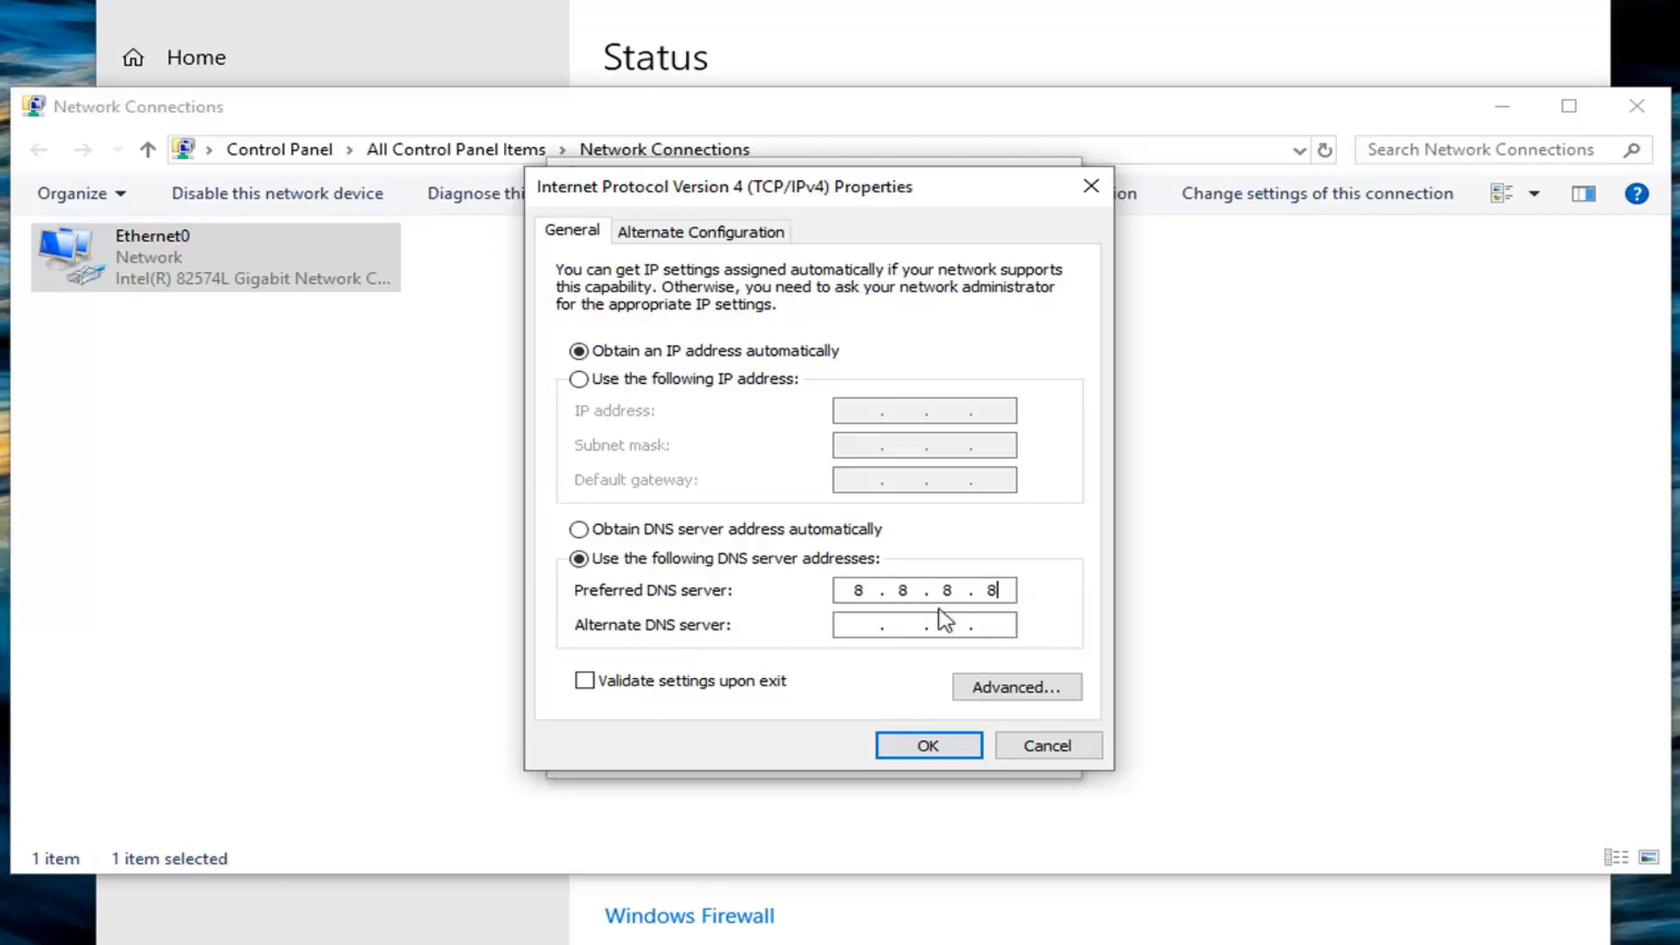
{"action": "mouse_move", "coordinate": [663, 637]}
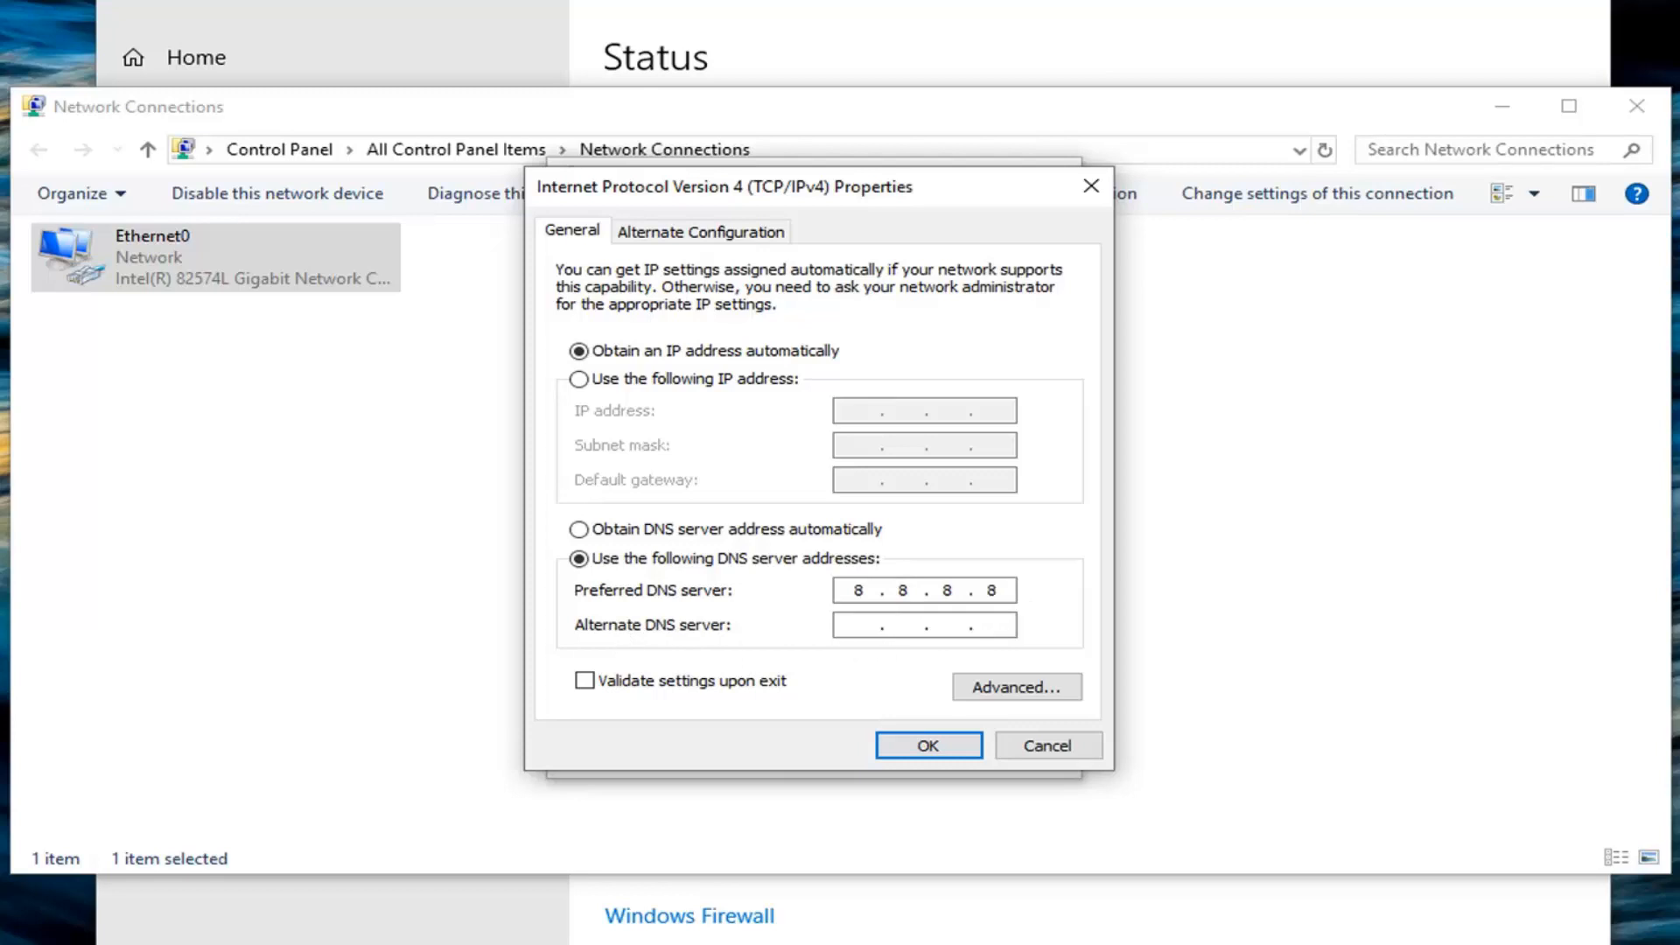
{"action": "type", "text": "8.8."}
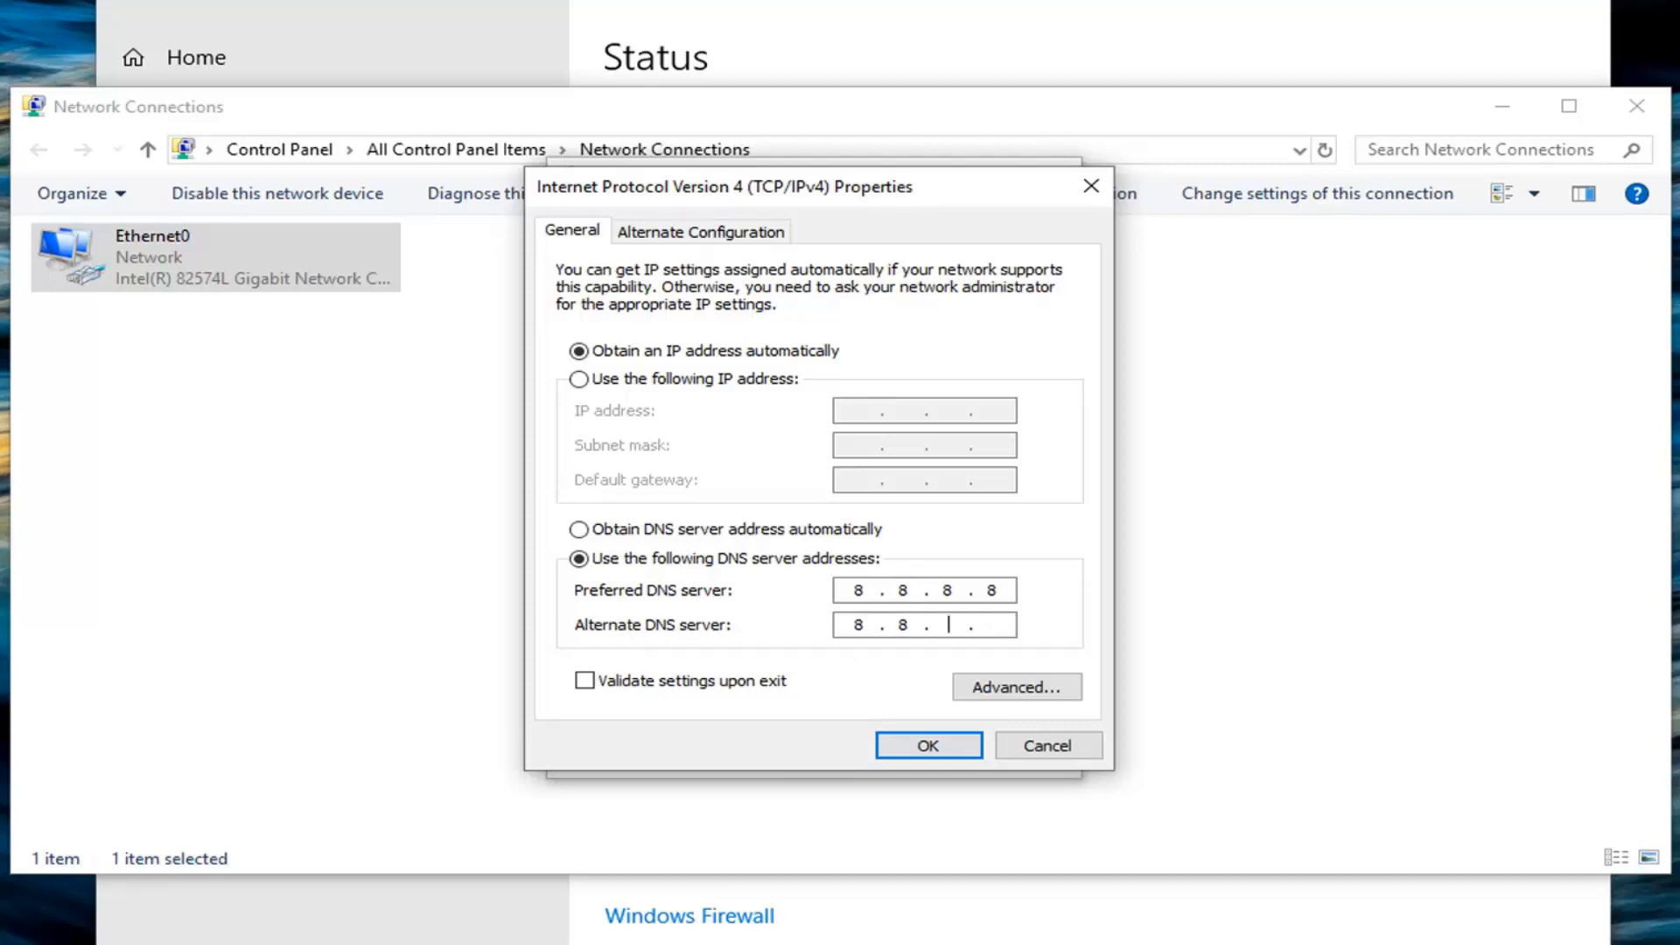
{"action": "type", "text": "4.4"}
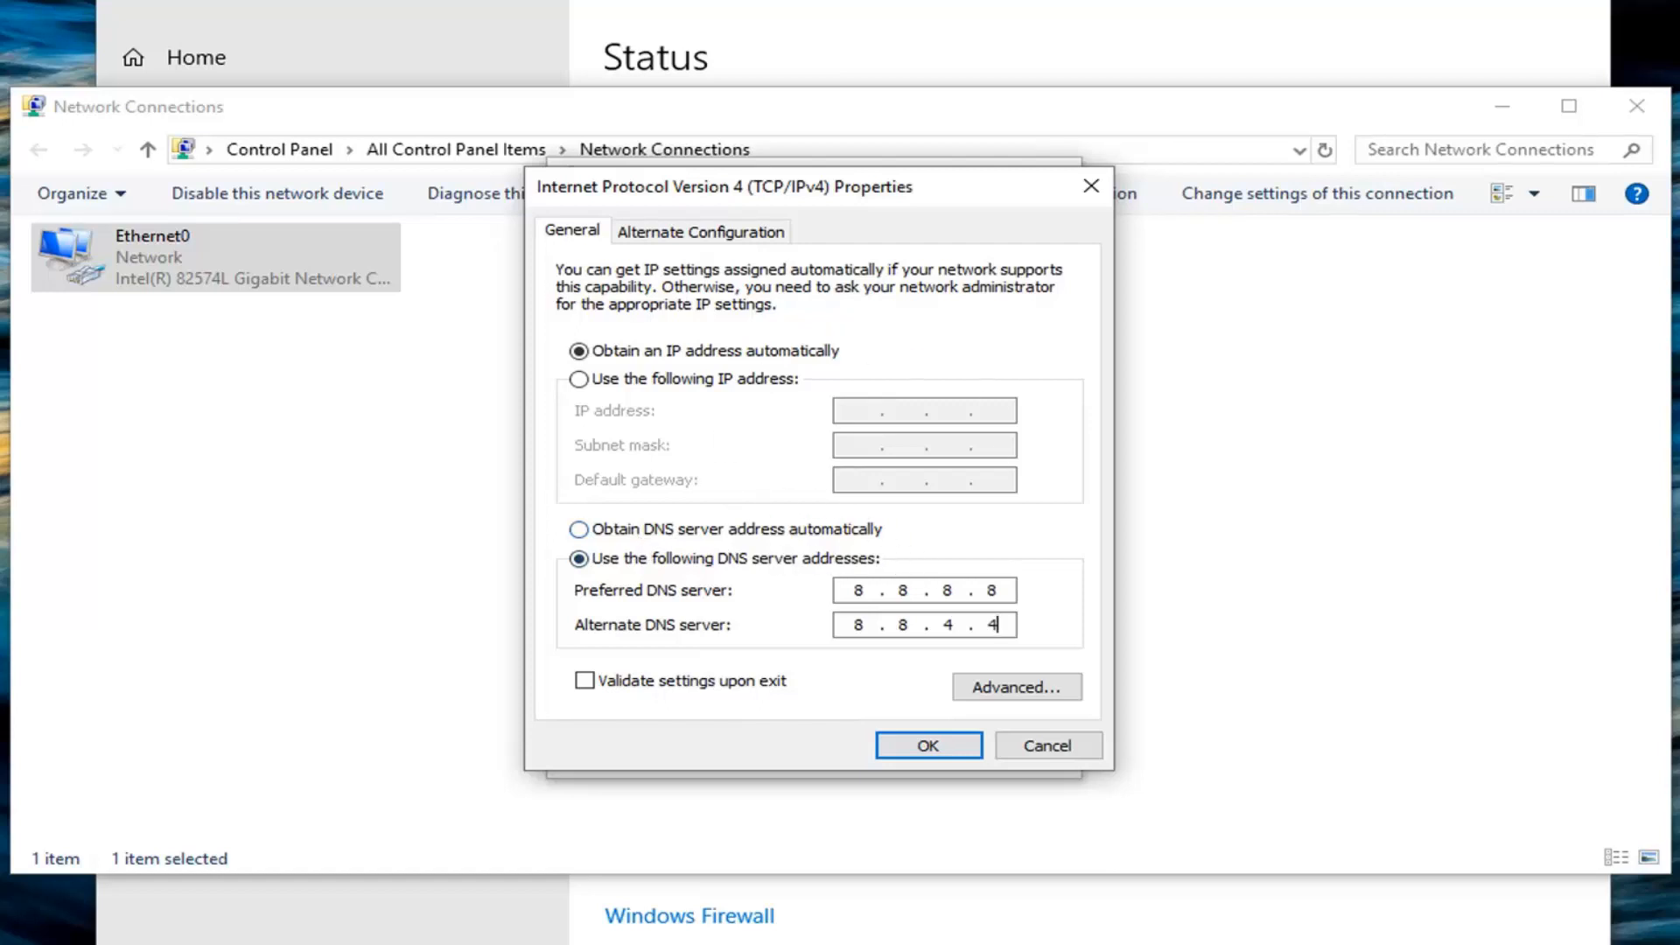
Step: Confirm the IPv4 DNS settings and close the Ethernet0 and Network Connections windows
{"action": "left_click", "coordinate": [927, 746]}
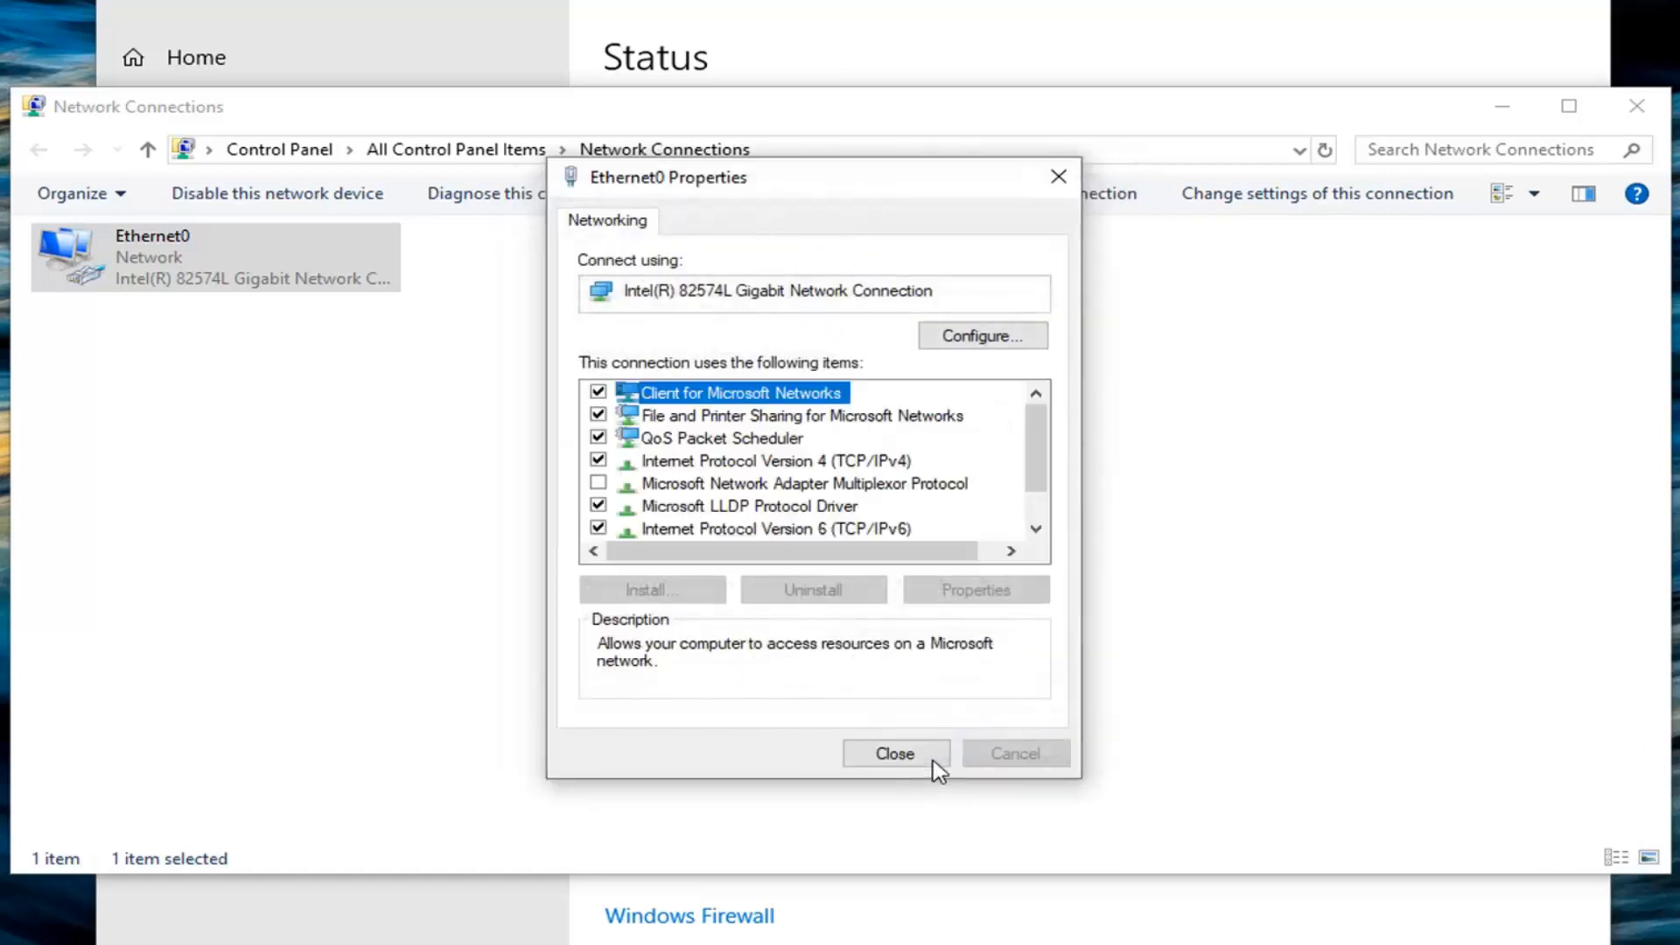
{"action": "left_click", "coordinate": [895, 753]}
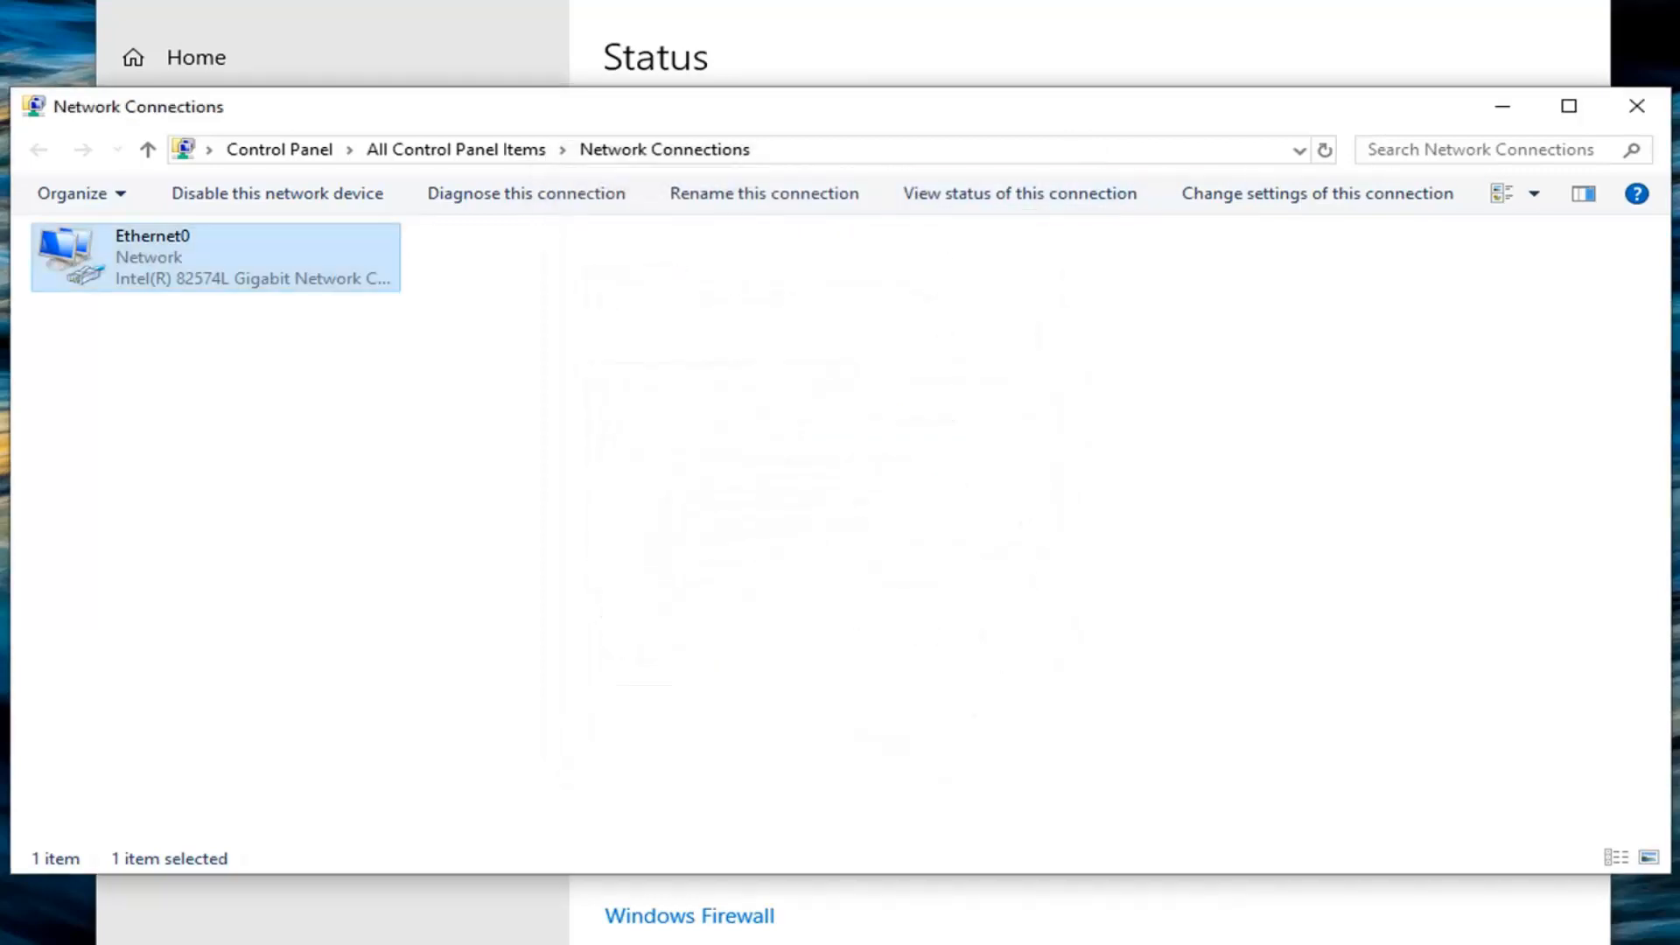
{"action": "left_click", "coordinate": [1636, 107]}
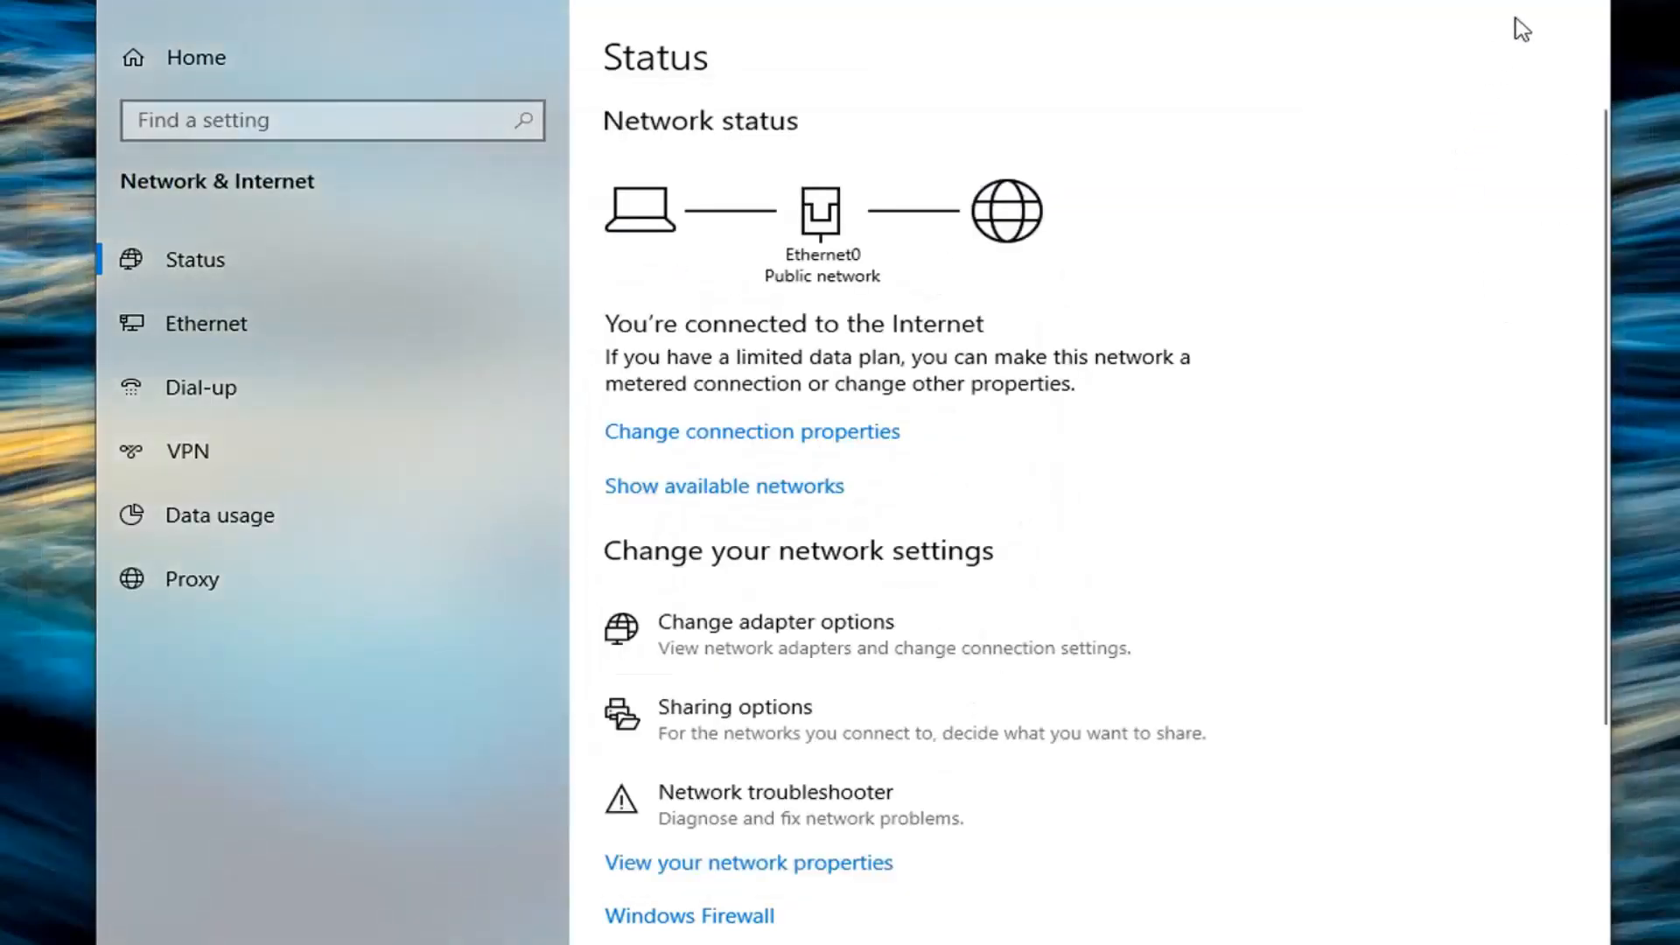